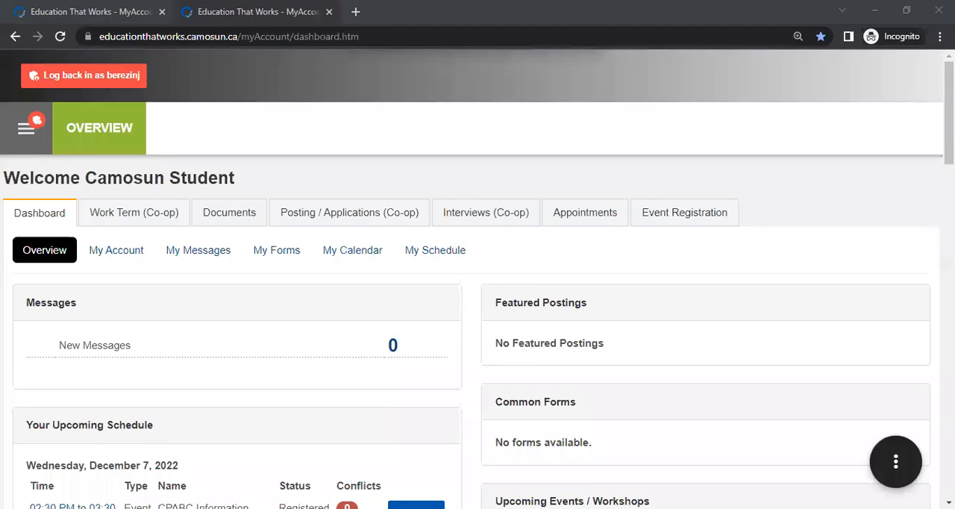
pyautogui.moveTo(795, 66)
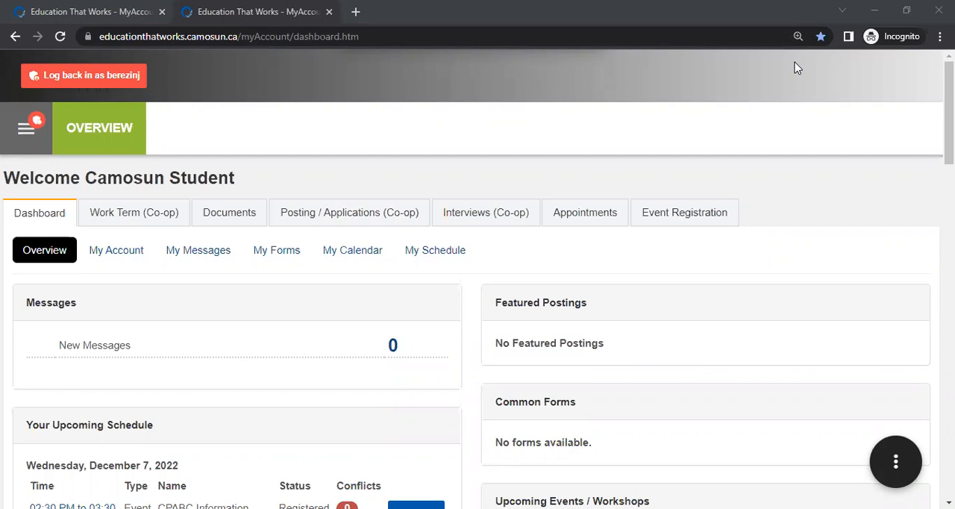
pyautogui.moveTo(571, 60)
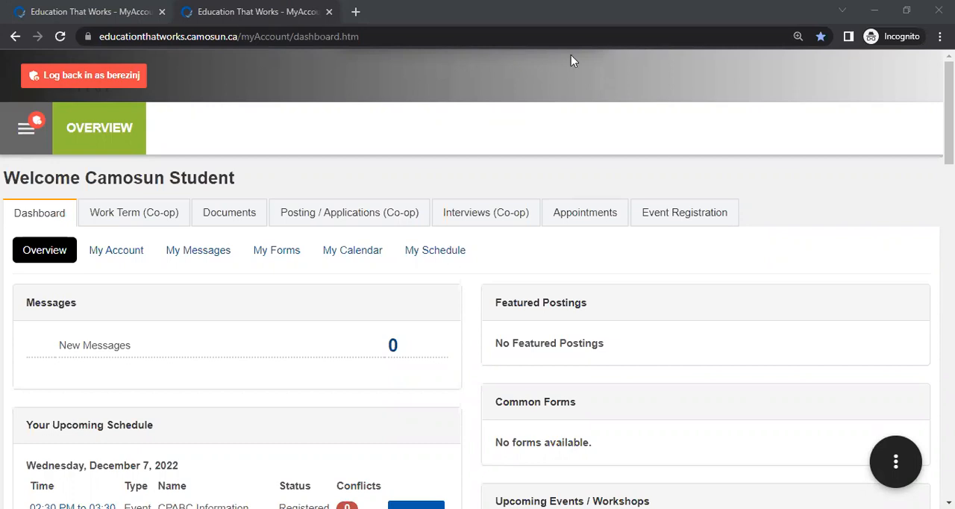
pyautogui.moveTo(39, 150)
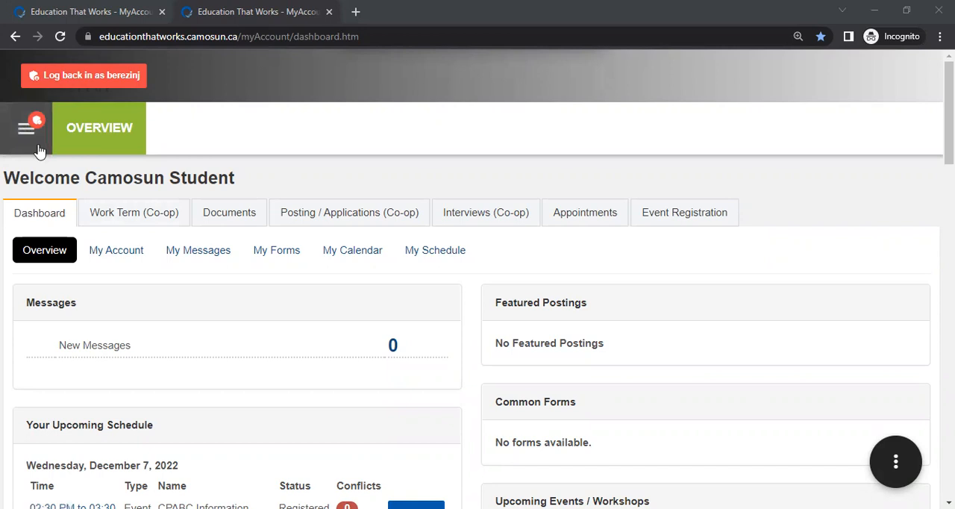
# Step: Navigate via the site menu to Co-op > Documents to reach My Co-op Documents
pyautogui.click(27, 129)
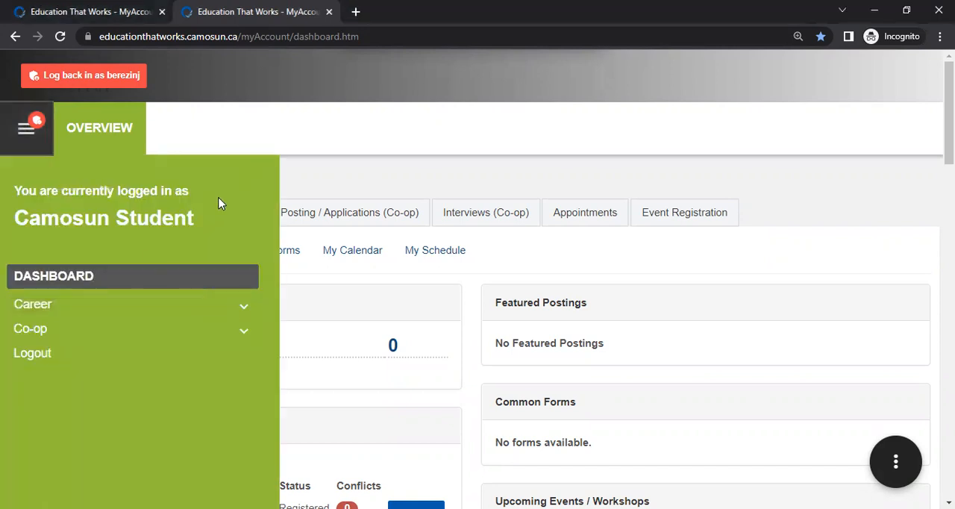
pyautogui.moveTo(62, 203)
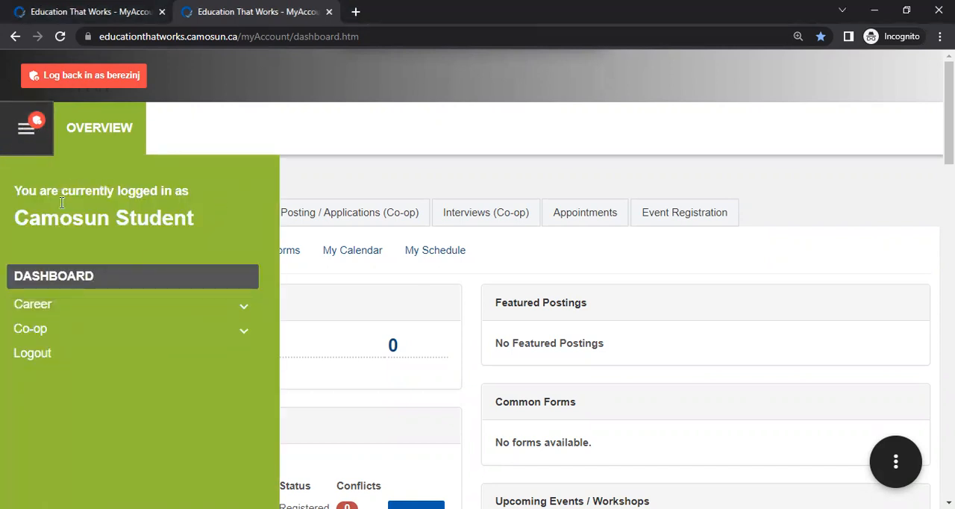
pyautogui.moveTo(33, 336)
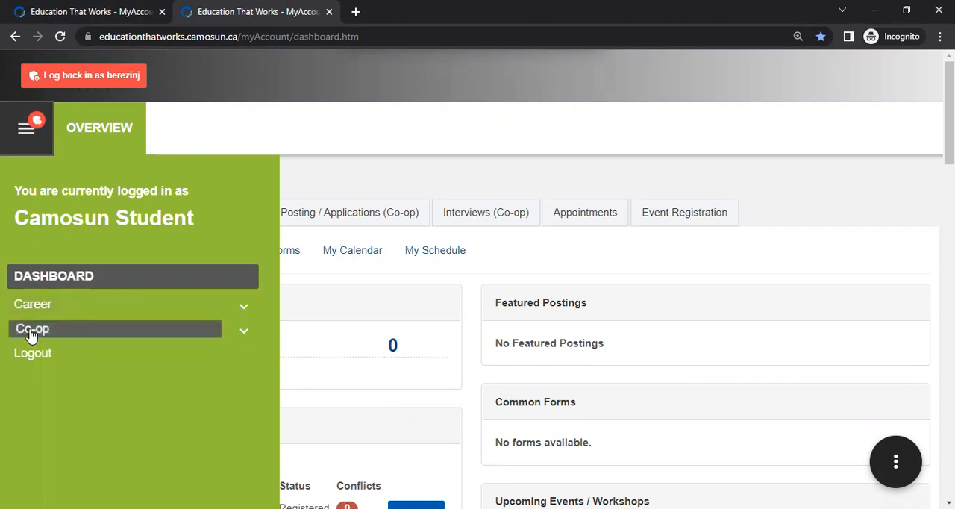
pyautogui.click(33, 328)
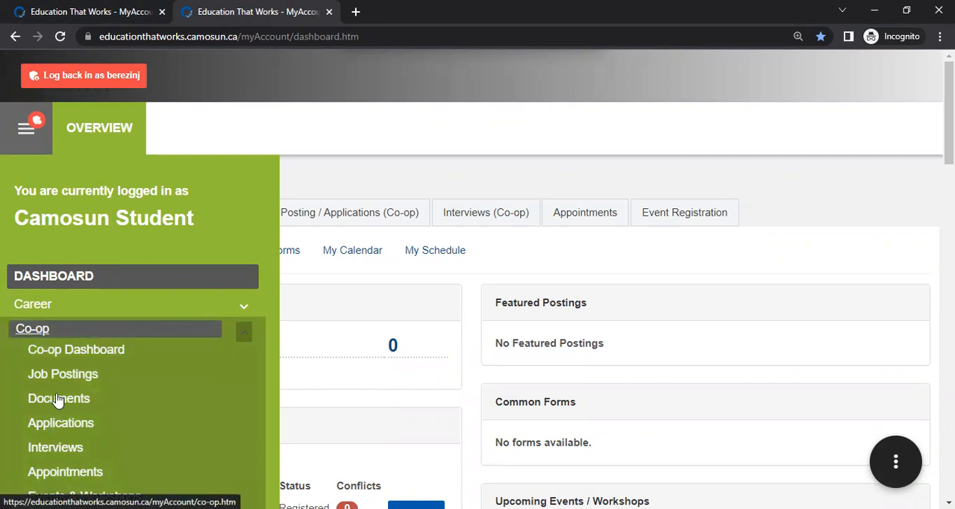
pyautogui.click(59, 397)
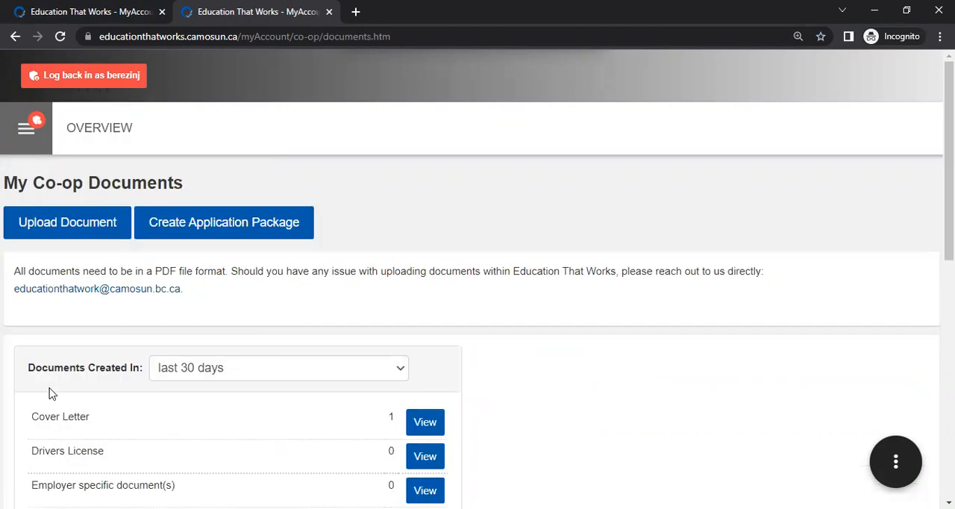
pyautogui.moveTo(127, 425)
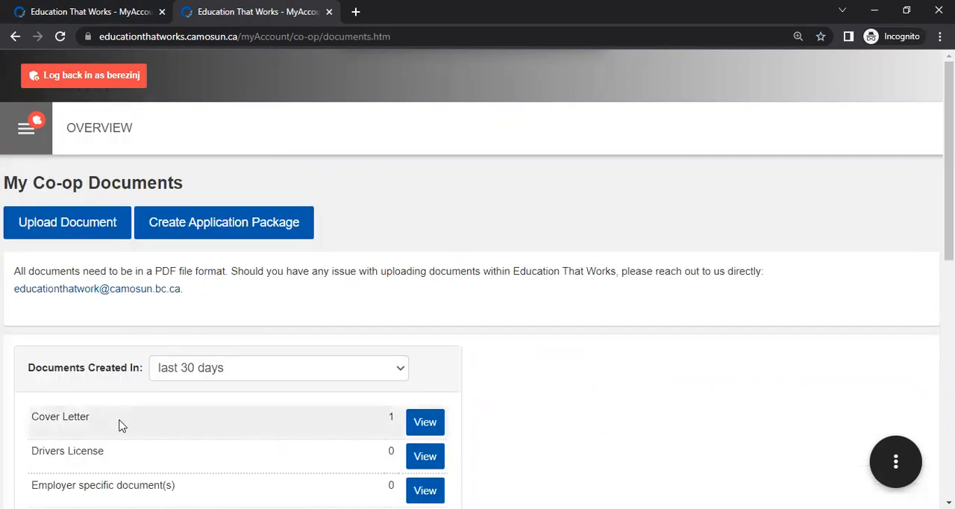
pyautogui.moveTo(231, 239)
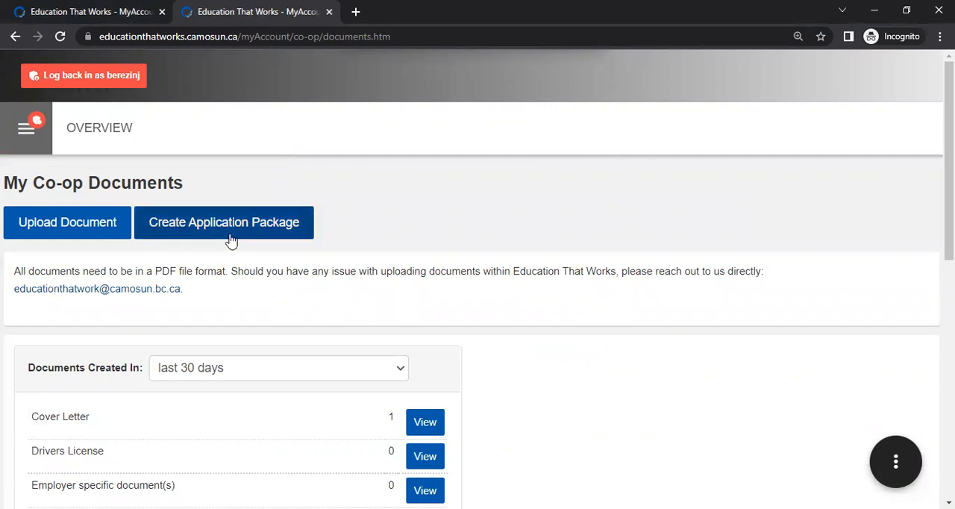
# Step: Begin a Create Application Package form showing the package name, cover letter and resume fields
pyautogui.click(223, 222)
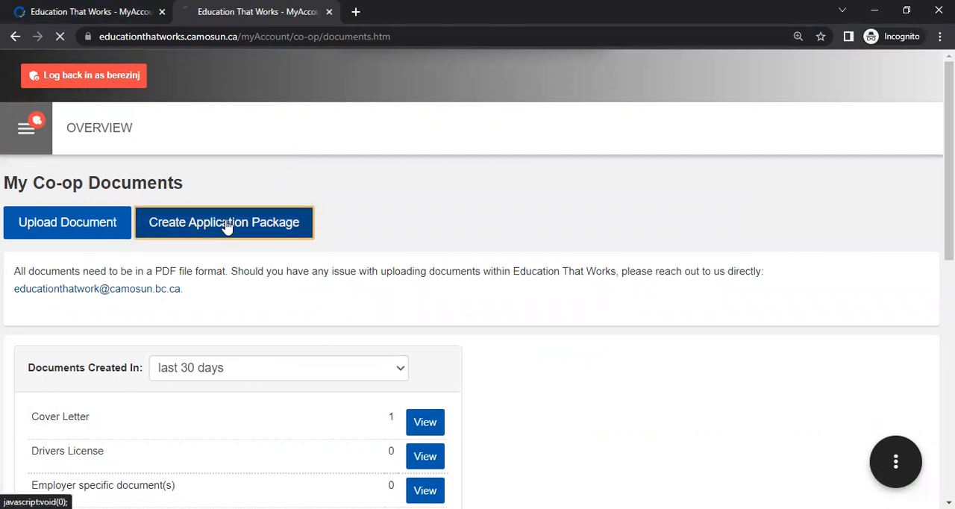
pyautogui.click(224, 223)
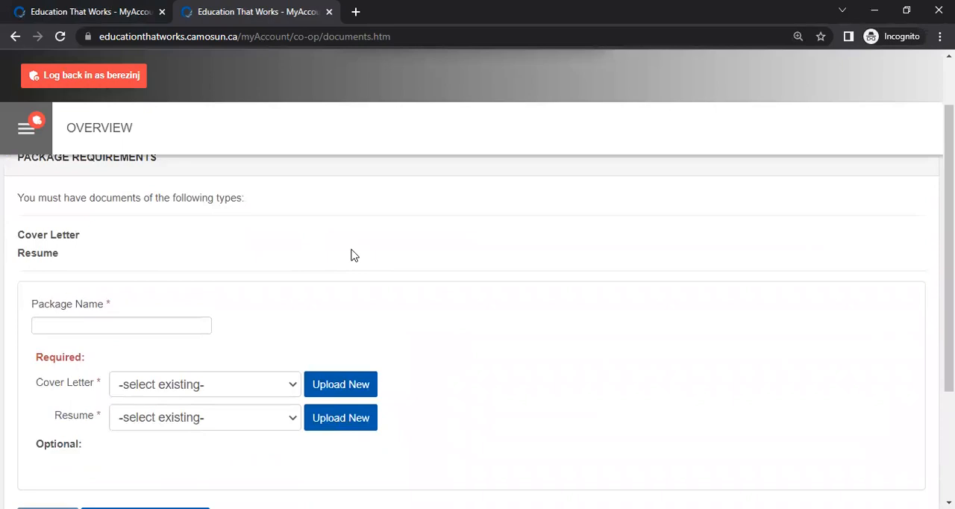
pyautogui.moveTo(85, 255)
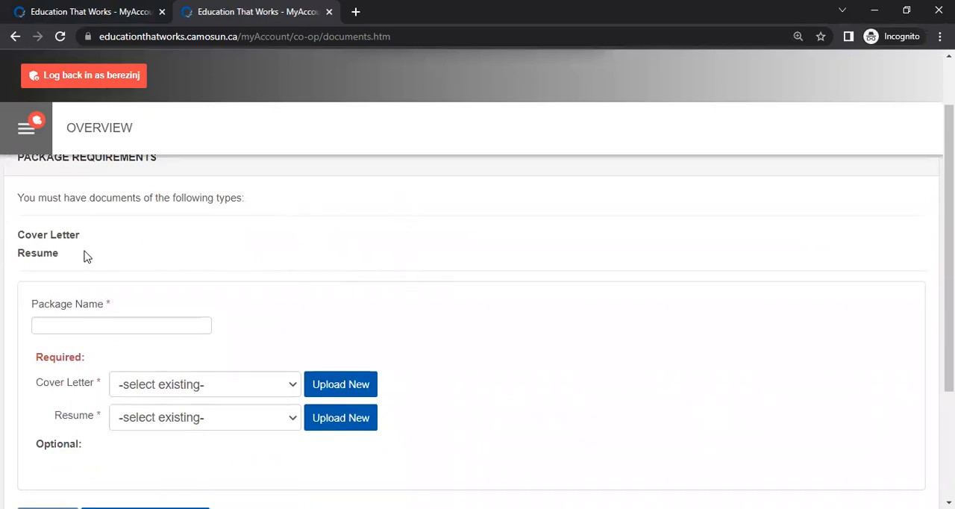
pyautogui.click(121, 325)
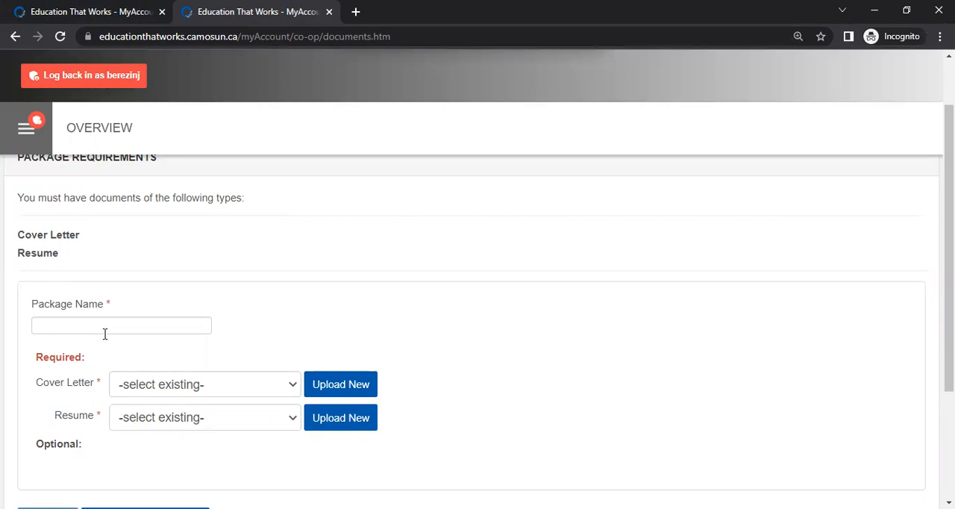
pyautogui.moveTo(346, 248)
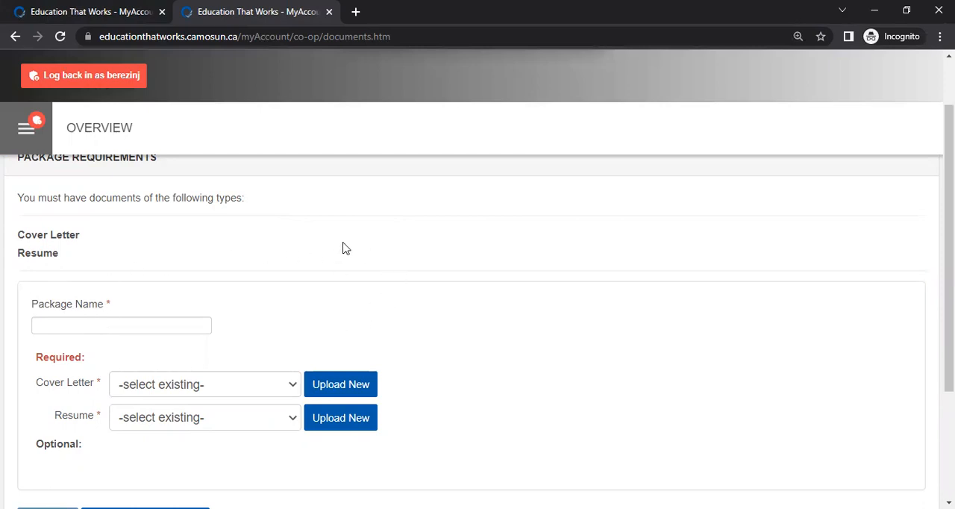
pyautogui.scroll(-3)
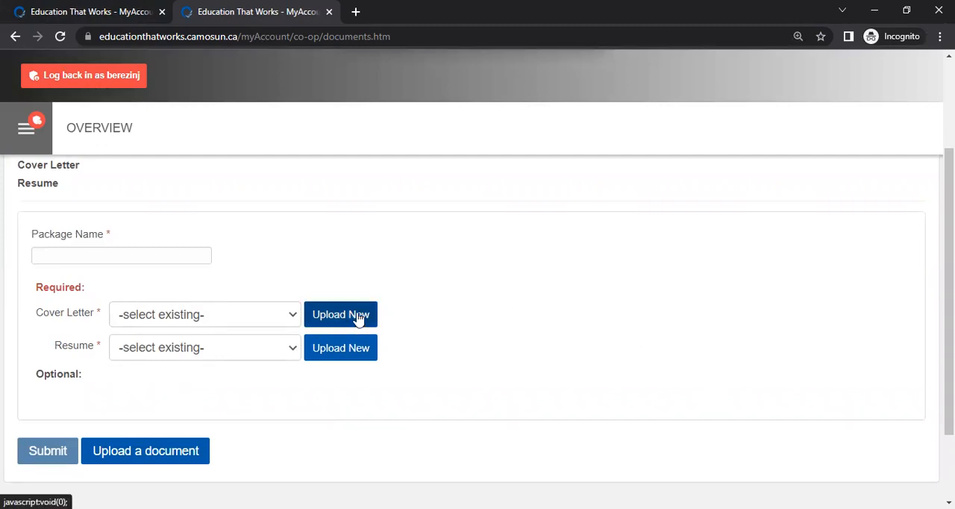
# Step: Start a new cover letter upload and name it 'Test Cover Letter'
pyautogui.click(340, 313)
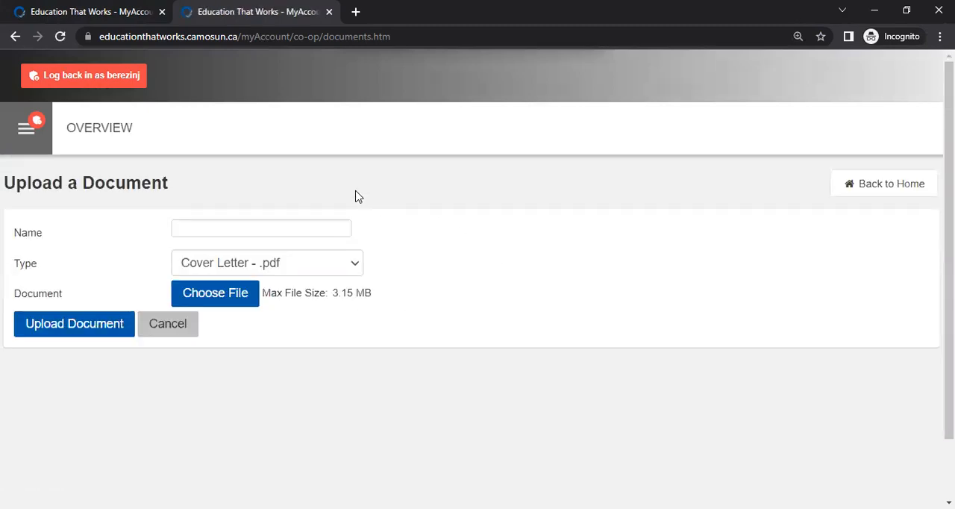
pyautogui.click(241, 227)
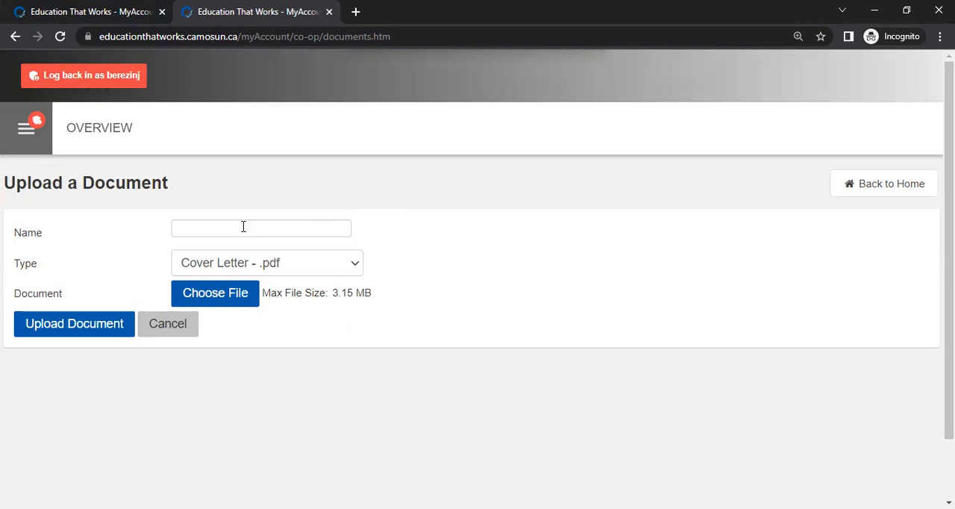
pyautogui.click(259, 226)
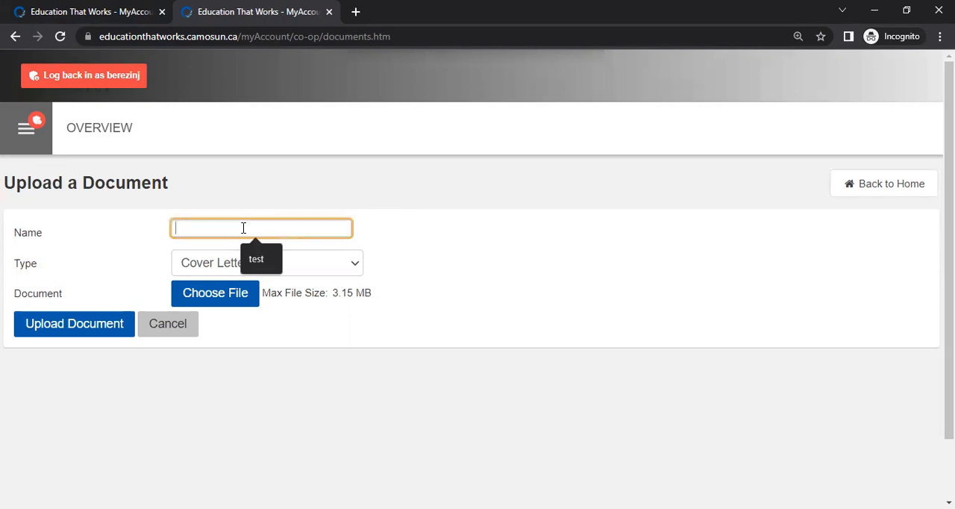
pyautogui.write('Test Cover Letter')
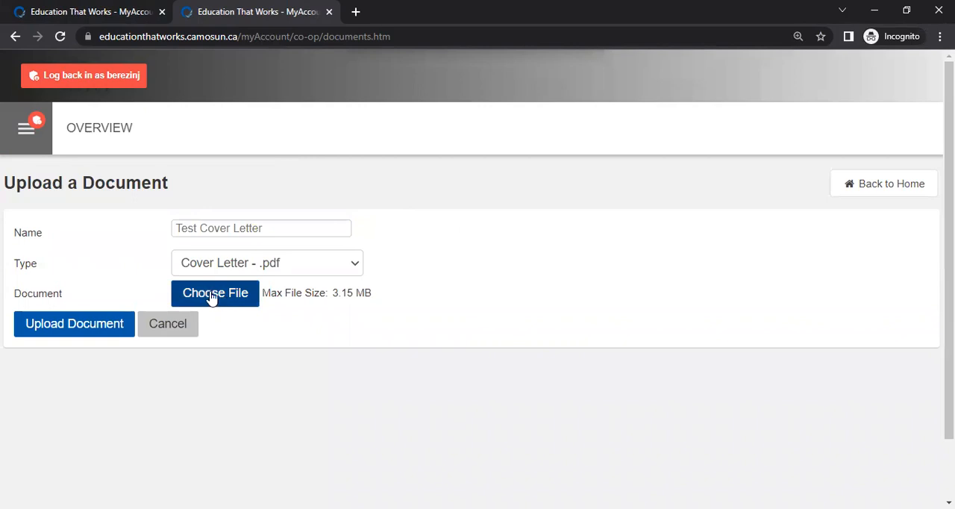
pyautogui.moveTo(236, 292)
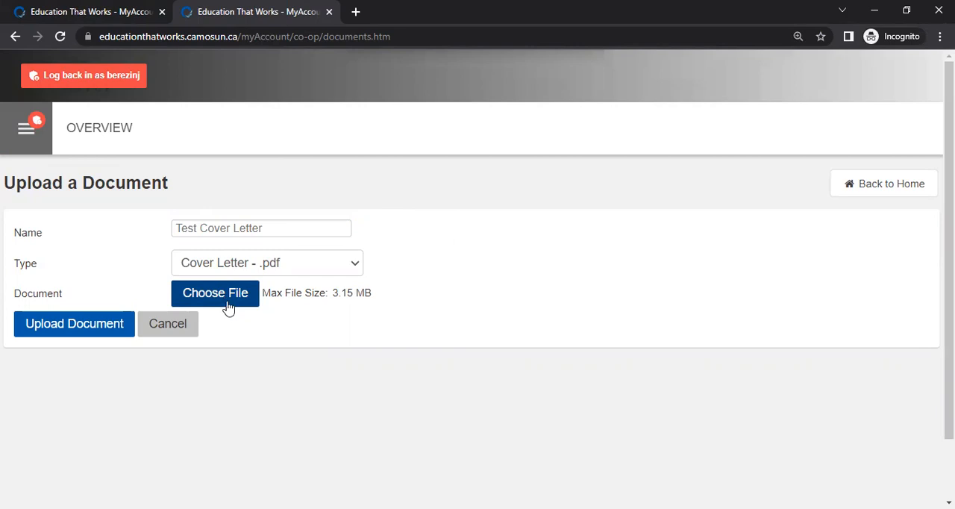
pyautogui.moveTo(207, 267)
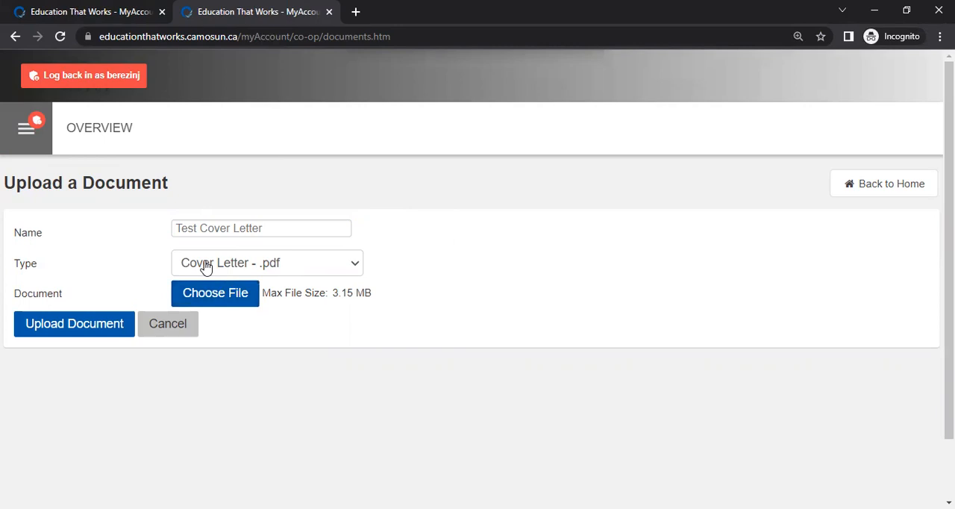
pyautogui.moveTo(285, 266)
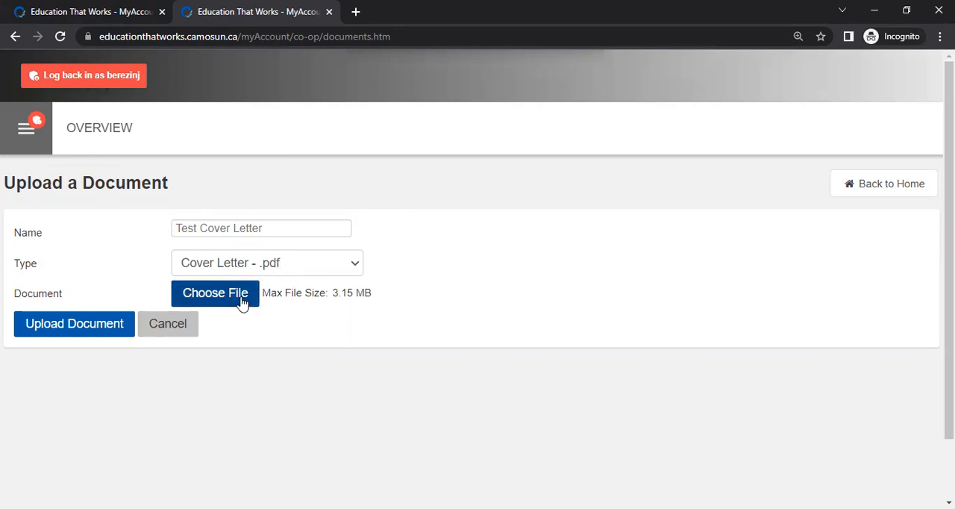
pyautogui.moveTo(661, 308)
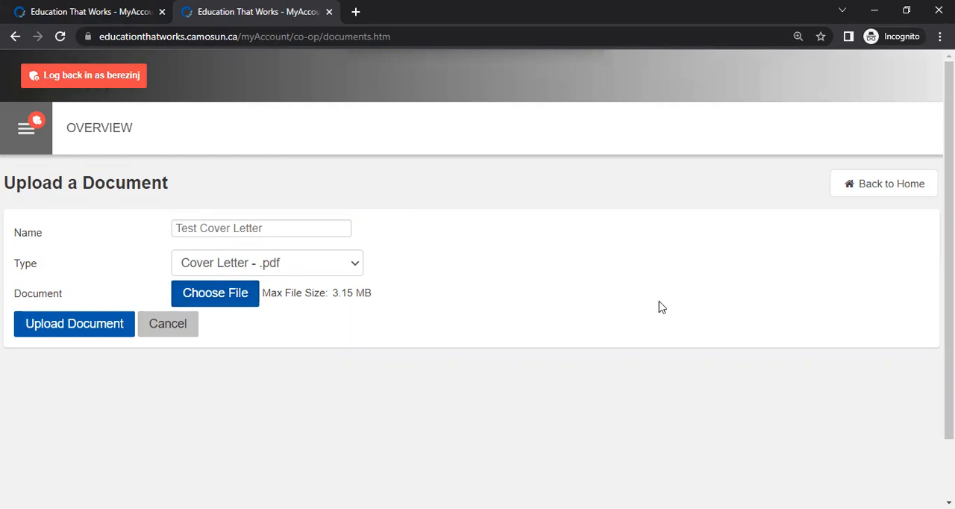
pyautogui.moveTo(699, 32)
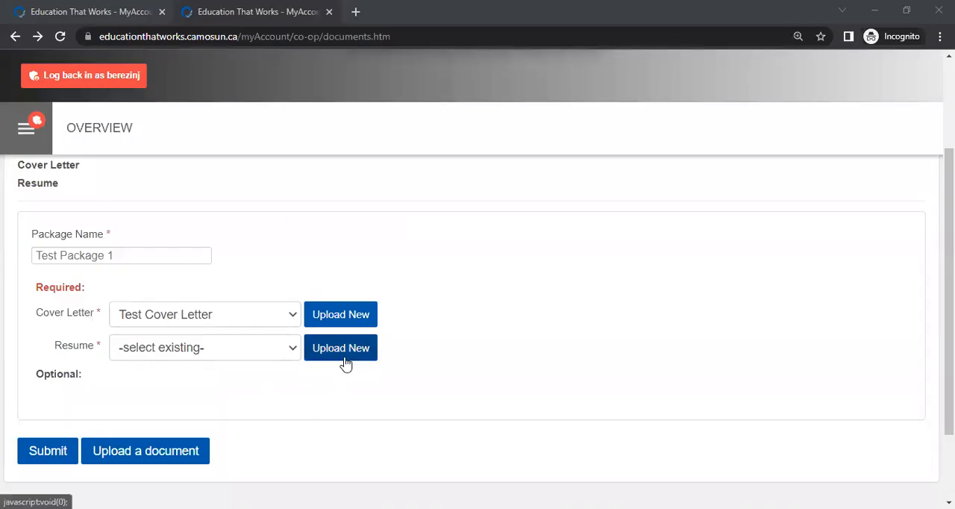
# Step: Start a new resume upload for the package and name it 'Test resume'
pyautogui.click(341, 347)
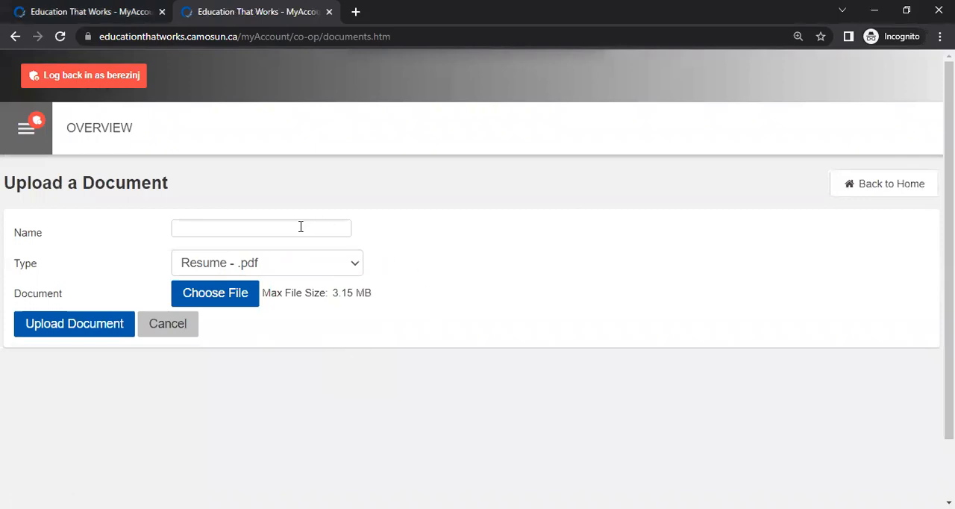
pyautogui.write('Test')
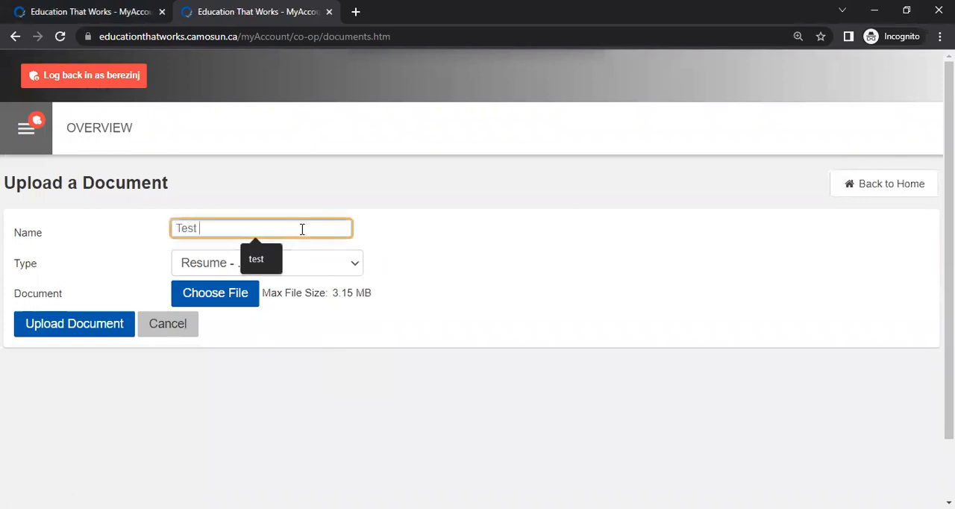
pyautogui.write('resume')
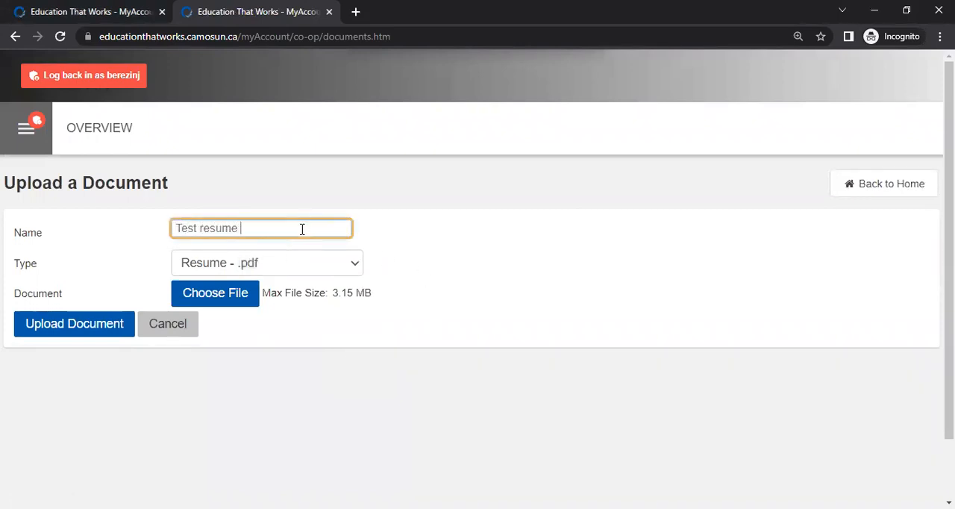
pyautogui.moveTo(232, 318)
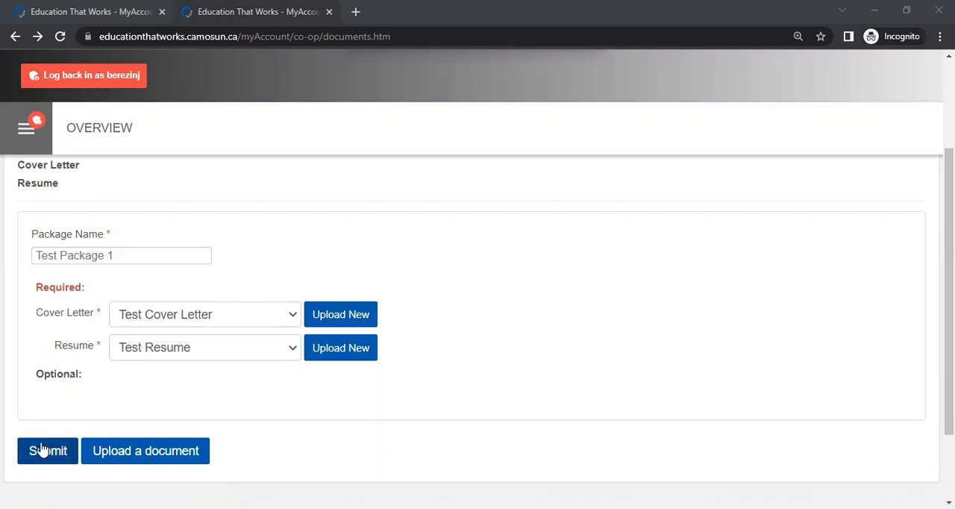
pyautogui.moveTo(664, 41)
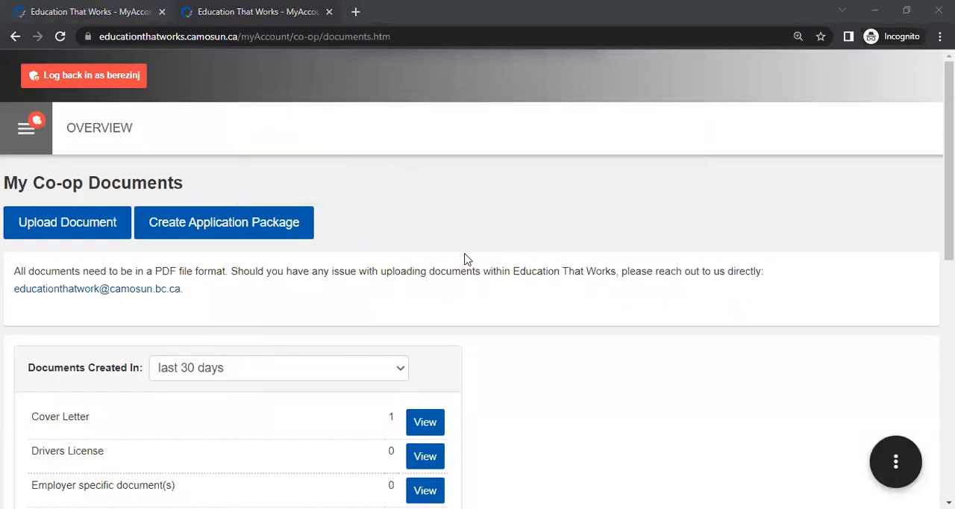
pyautogui.moveTo(436, 249)
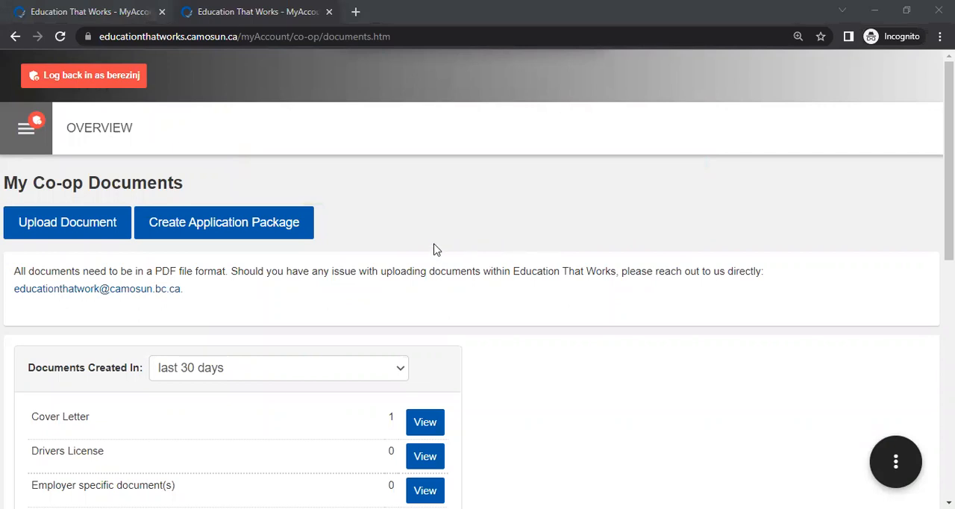
pyautogui.moveTo(212, 170)
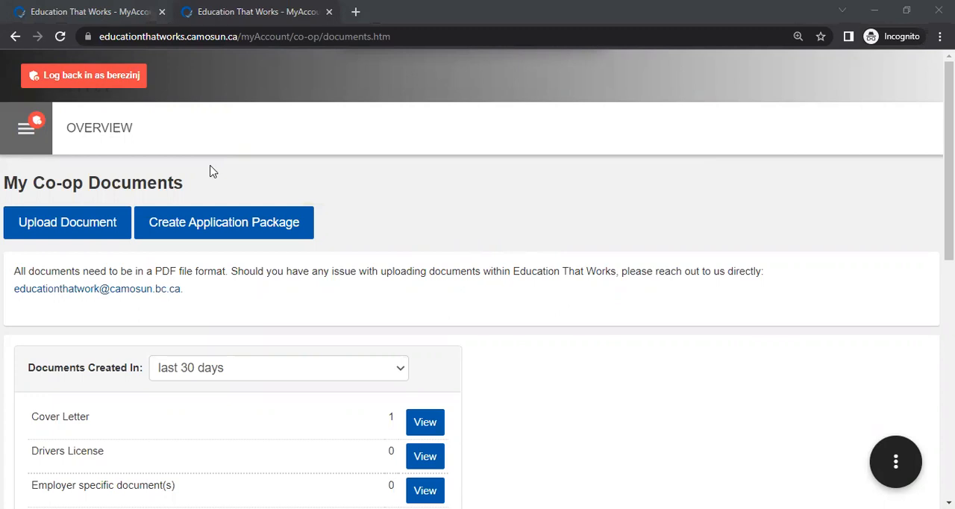
pyautogui.moveTo(204, 164)
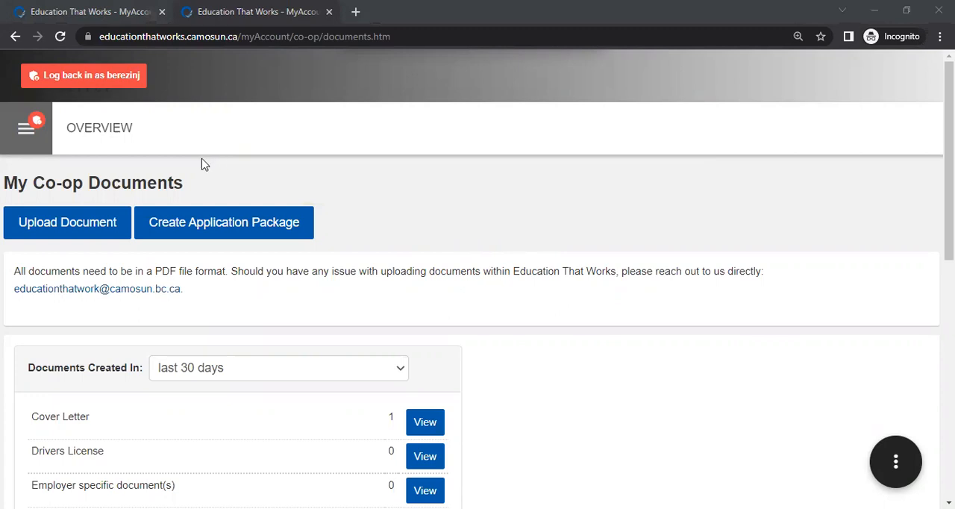
pyautogui.moveTo(27, 138)
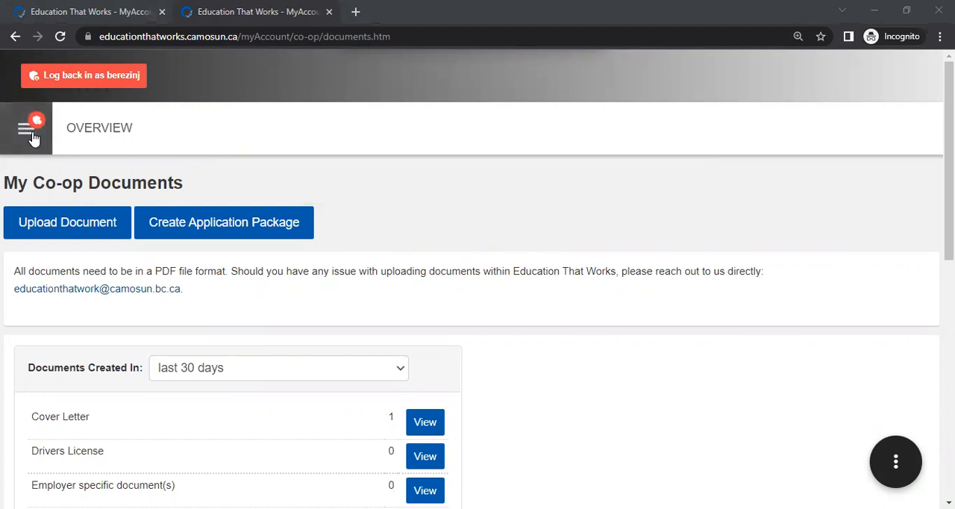
# Step: Go to Co-op Job Postings and run the For My Program quick search
pyautogui.click(24, 127)
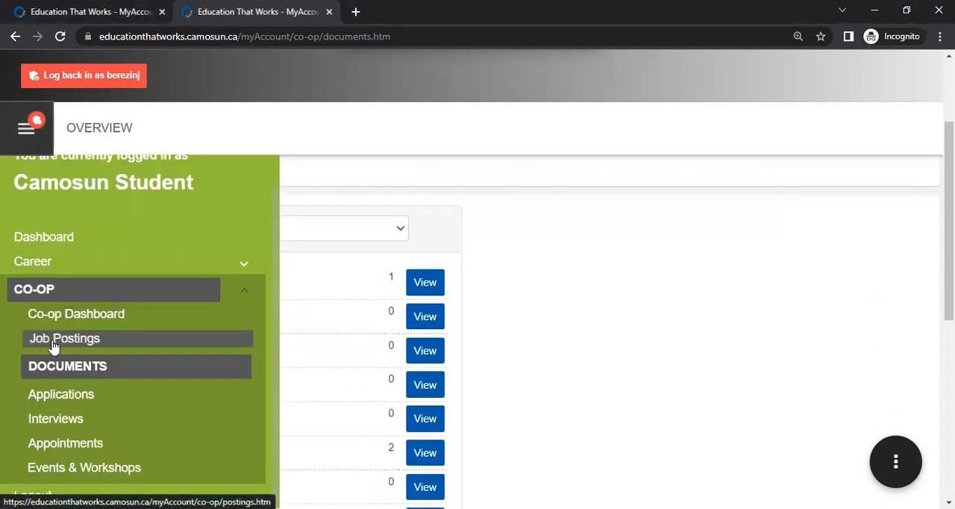
pyautogui.click(64, 337)
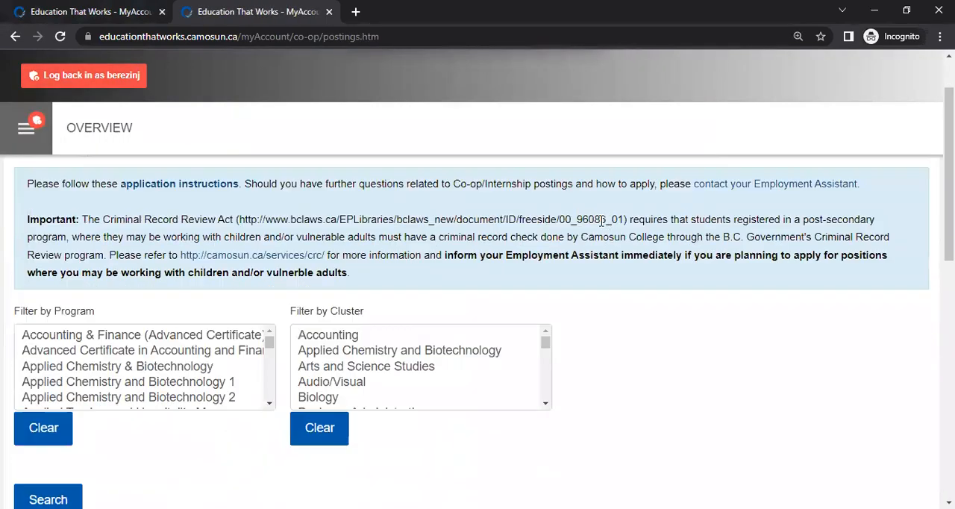
pyautogui.scroll(-3)
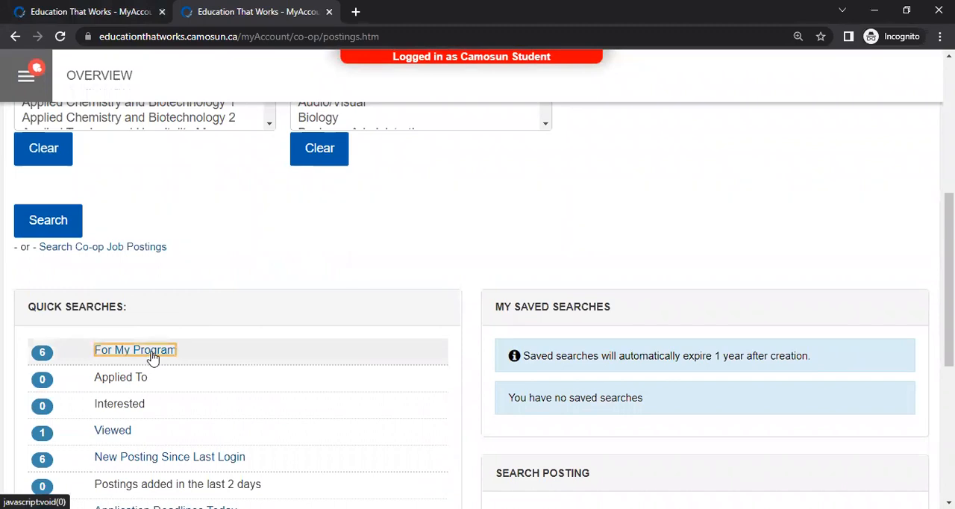
pyautogui.click(135, 351)
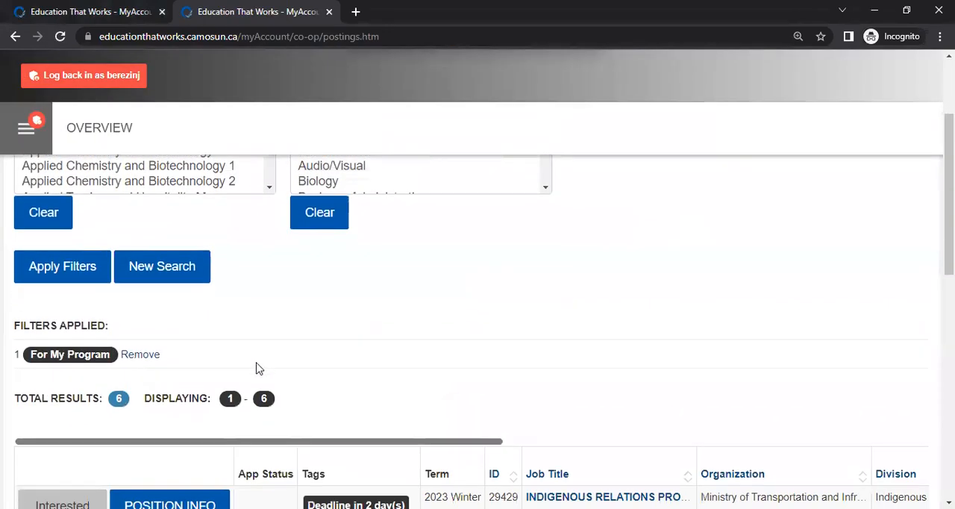
pyautogui.scroll(-3)
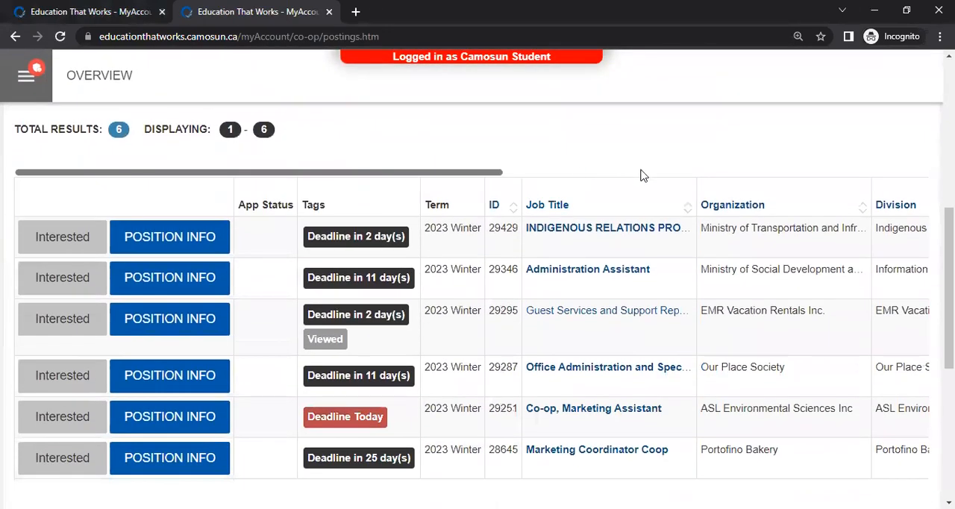
pyautogui.moveTo(349, 335)
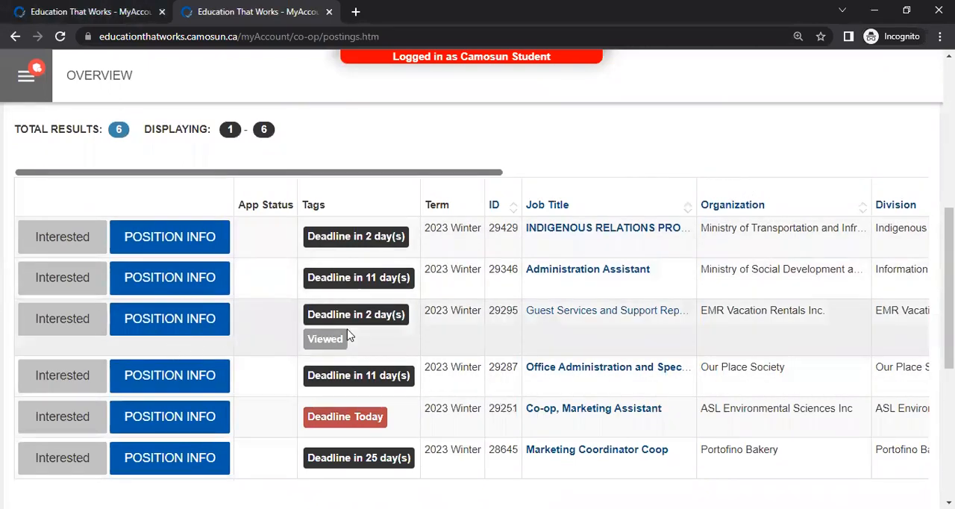
pyautogui.moveTo(568, 311)
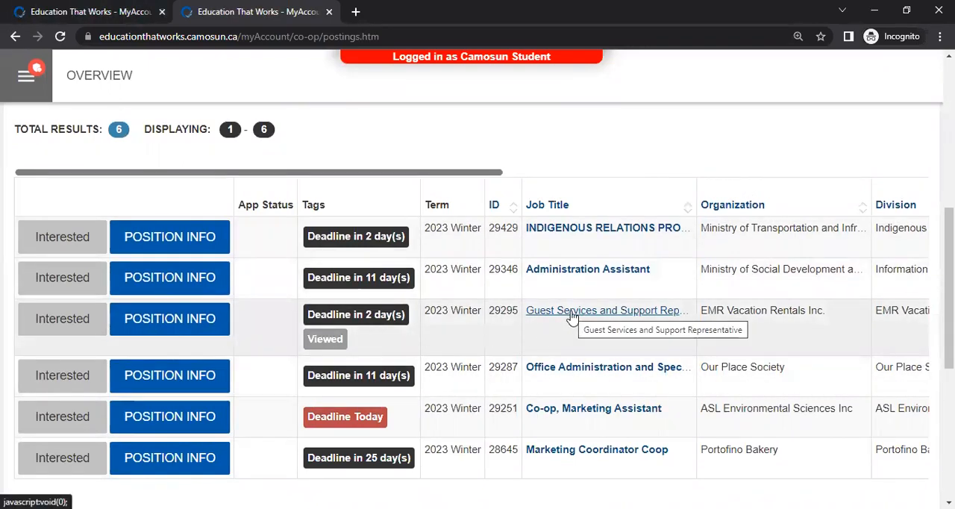
# Step: View the Guest Services and Support Representative posting and its apply section
pyautogui.click(607, 310)
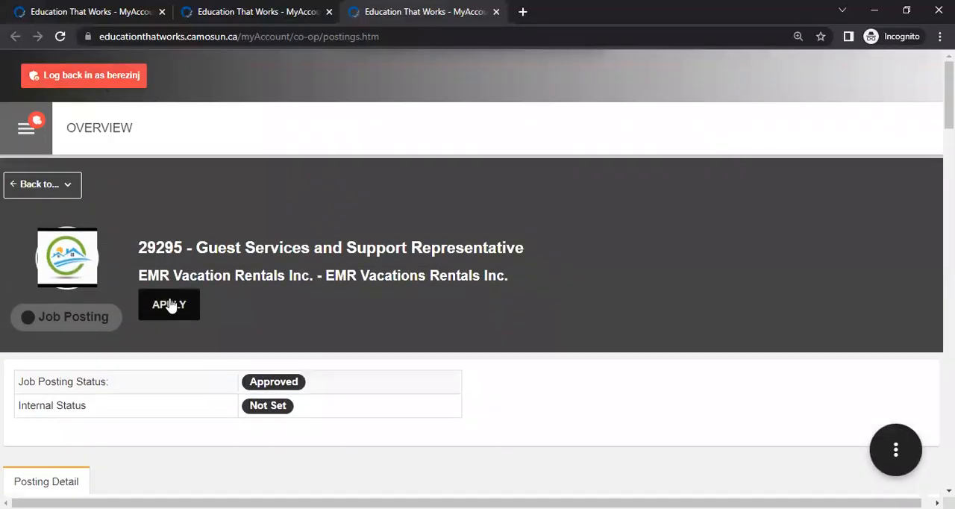
pyautogui.moveTo(185, 311)
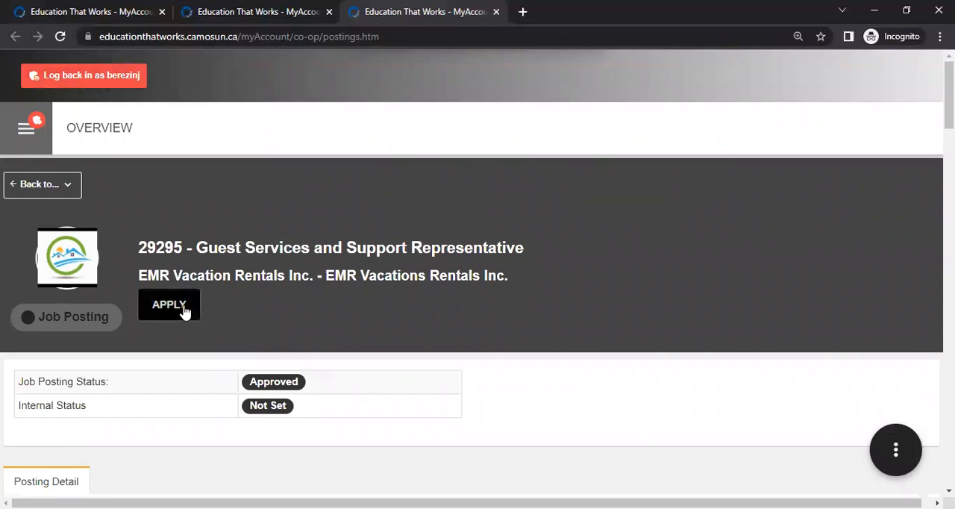
pyautogui.scroll(-3)
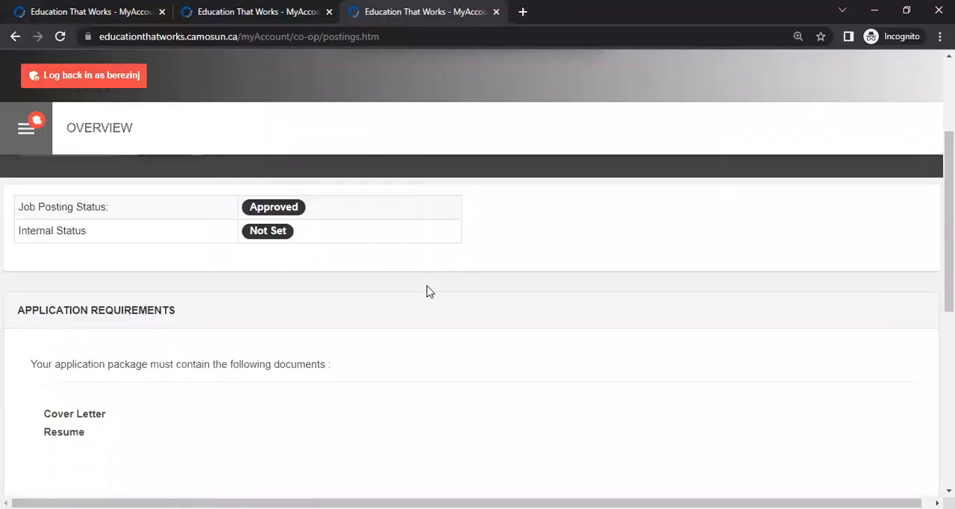
pyautogui.scroll(-3)
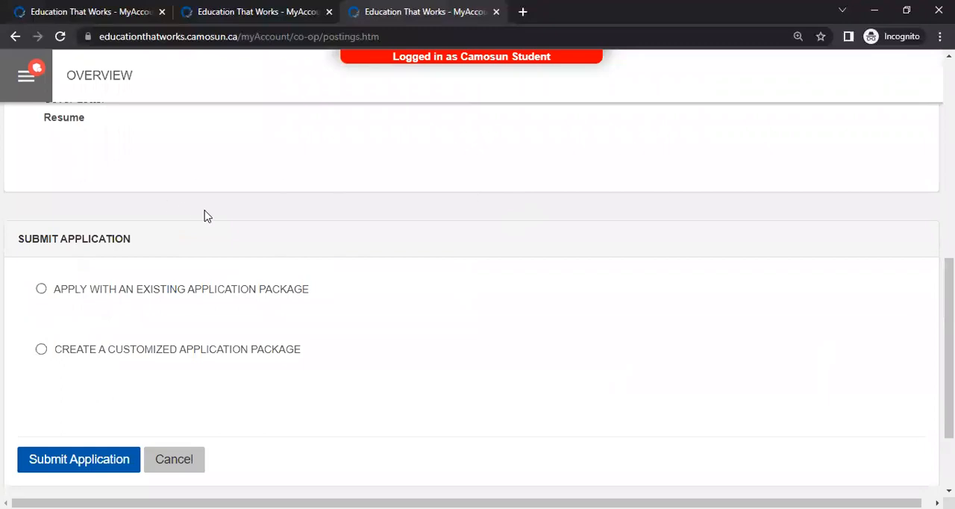
pyautogui.moveTo(304, 228)
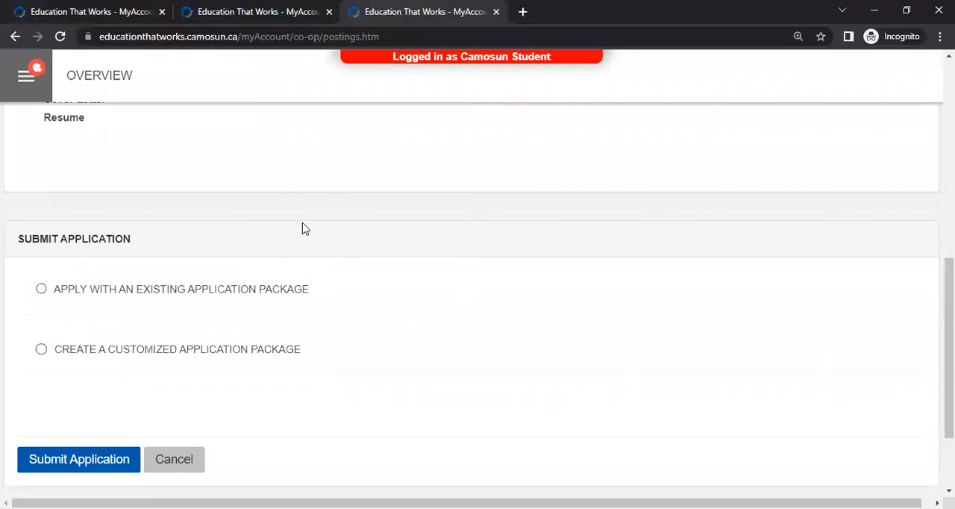
# Step: Choose Apply With an Existing Application Package, offering Test Package 1
pyautogui.click(42, 290)
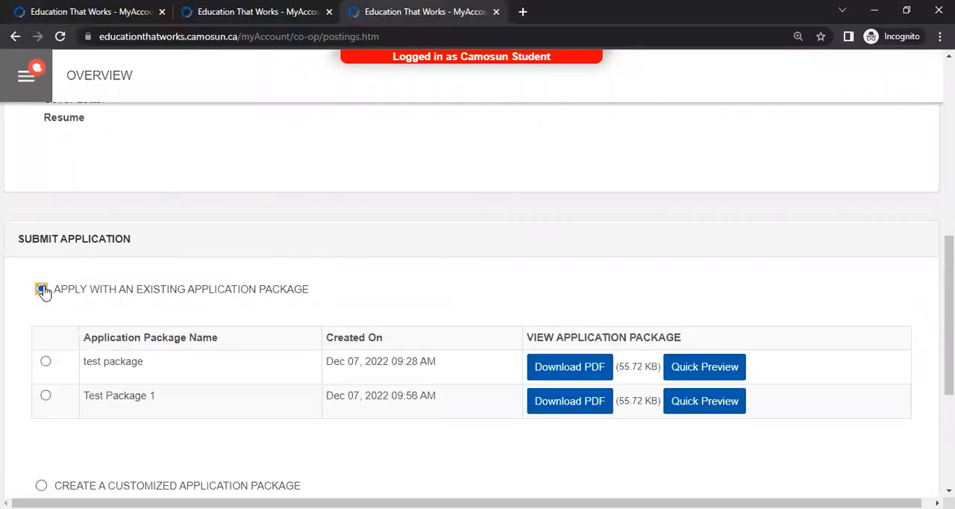
pyautogui.click(41, 290)
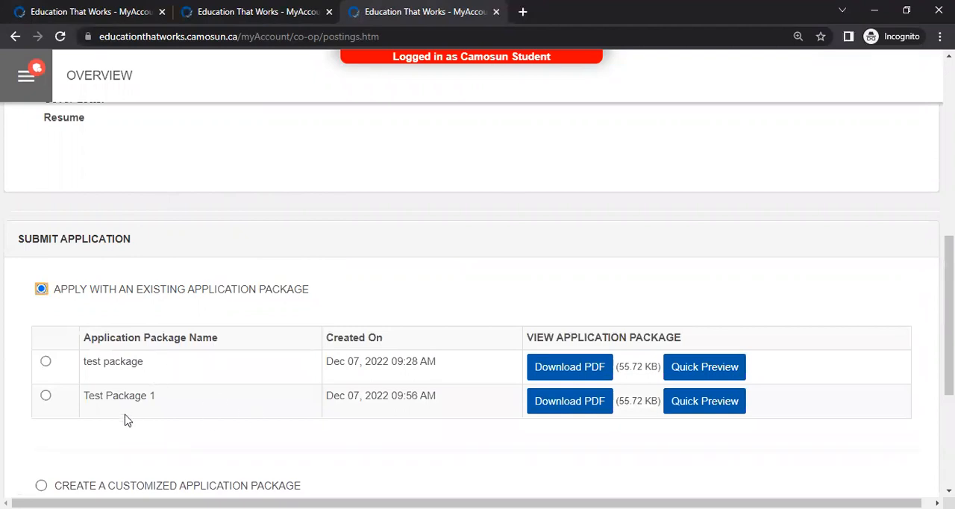
pyautogui.moveTo(44, 396)
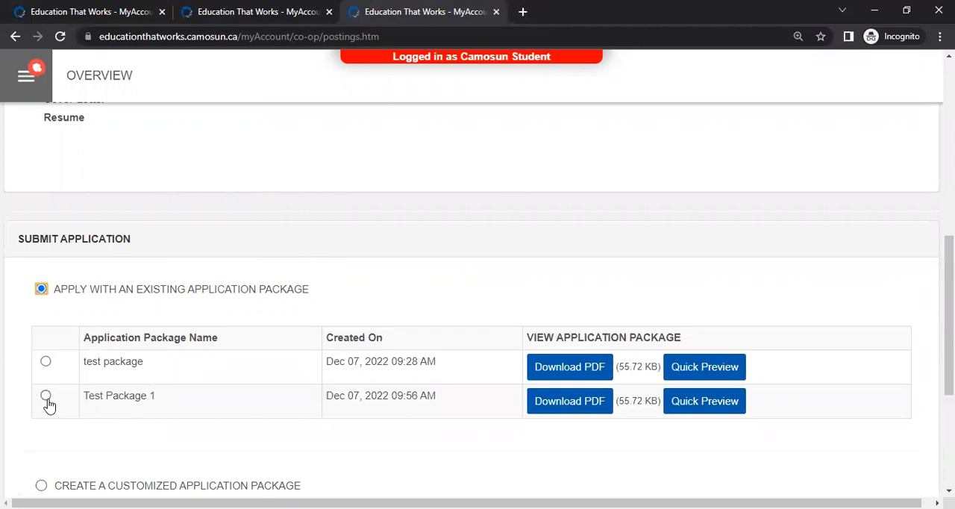
pyautogui.click(47, 395)
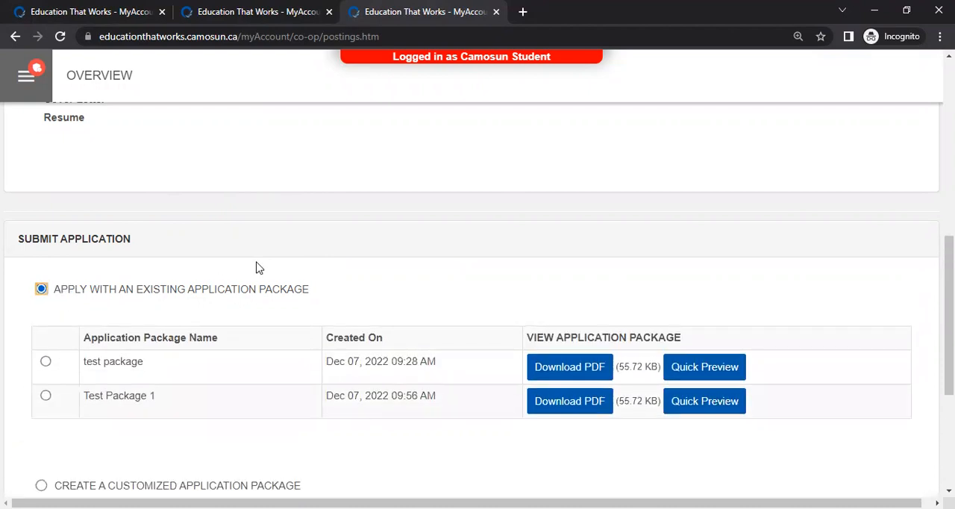
pyautogui.scroll(-3)
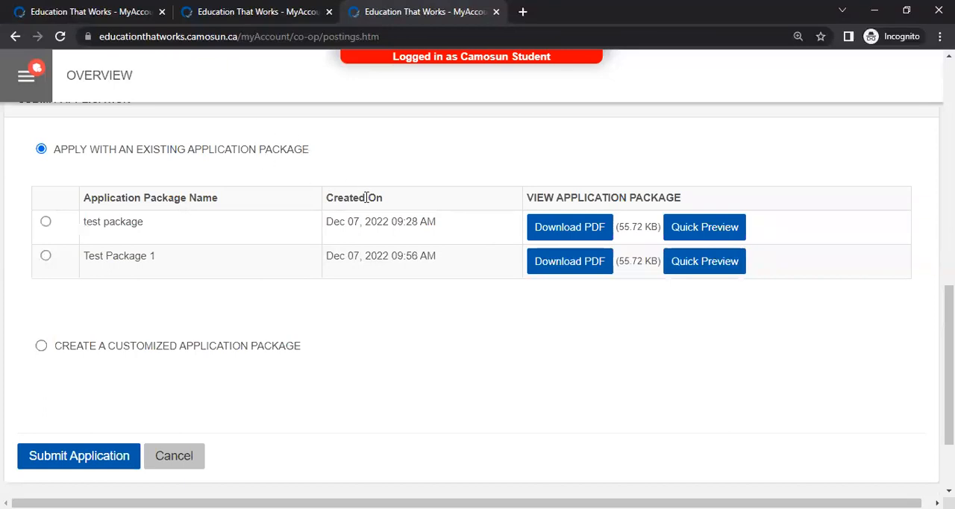
pyautogui.moveTo(367, 427)
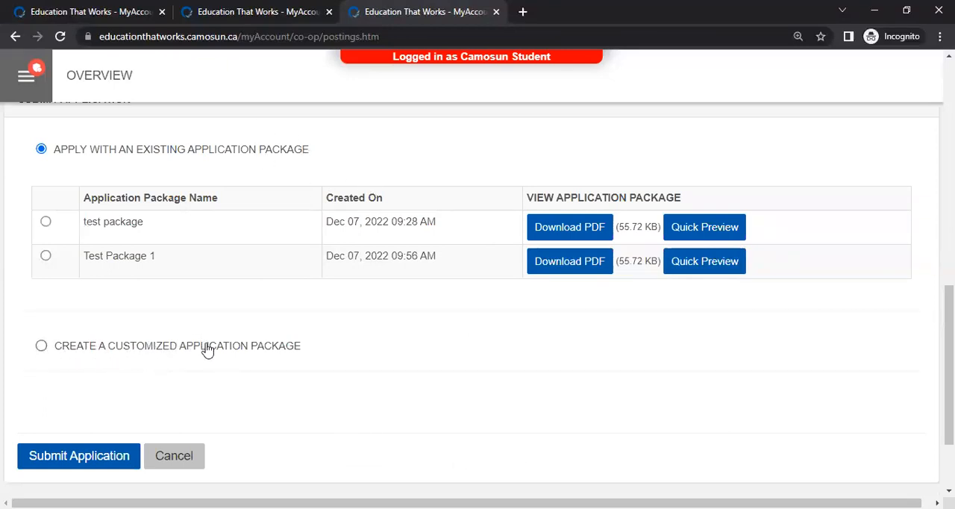
# Step: Switch to Create a Customized Application Package, check available cover letters, and go to upload a new document
pyautogui.click(42, 344)
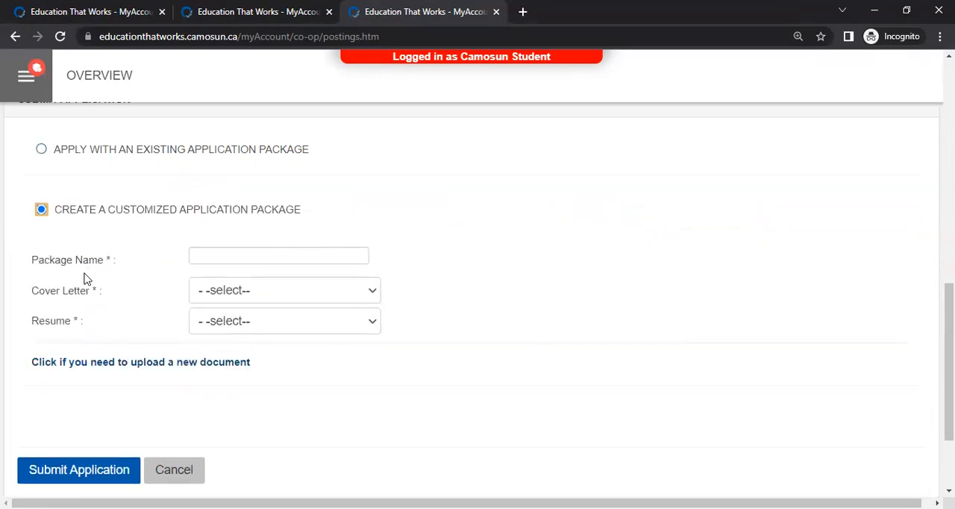
pyautogui.moveTo(176, 297)
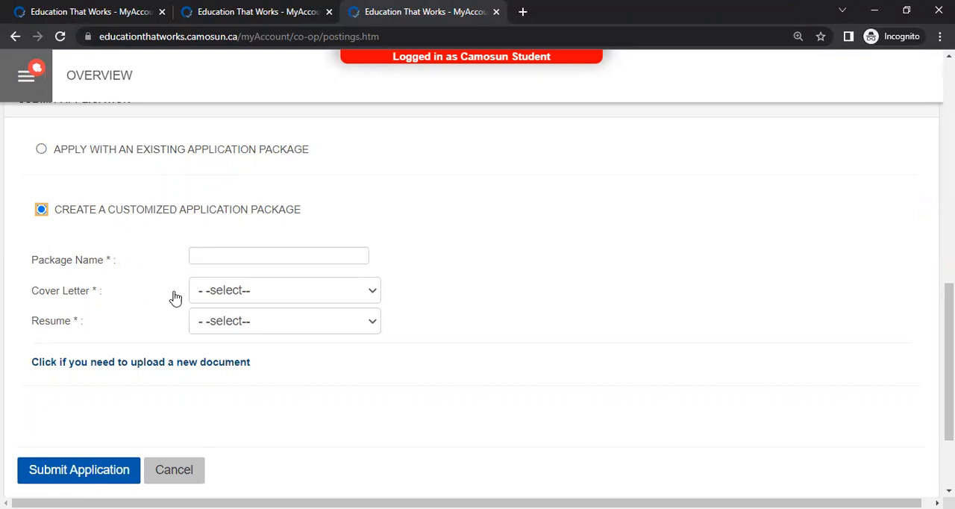
pyautogui.click(283, 291)
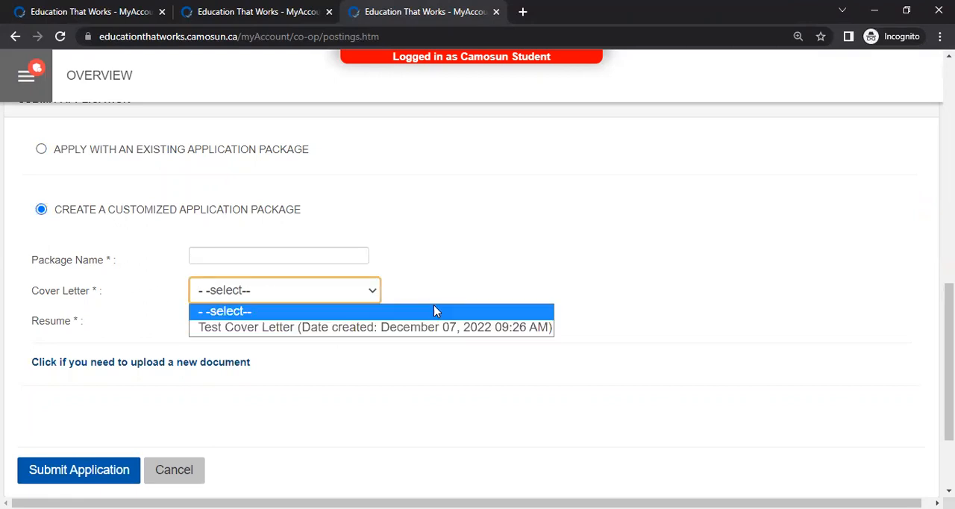
pyautogui.click(224, 310)
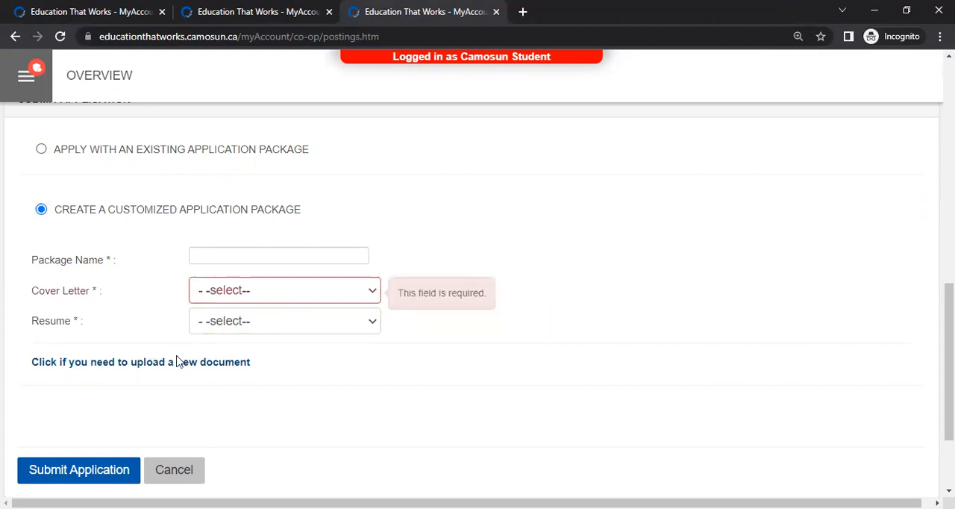
pyautogui.moveTo(43, 373)
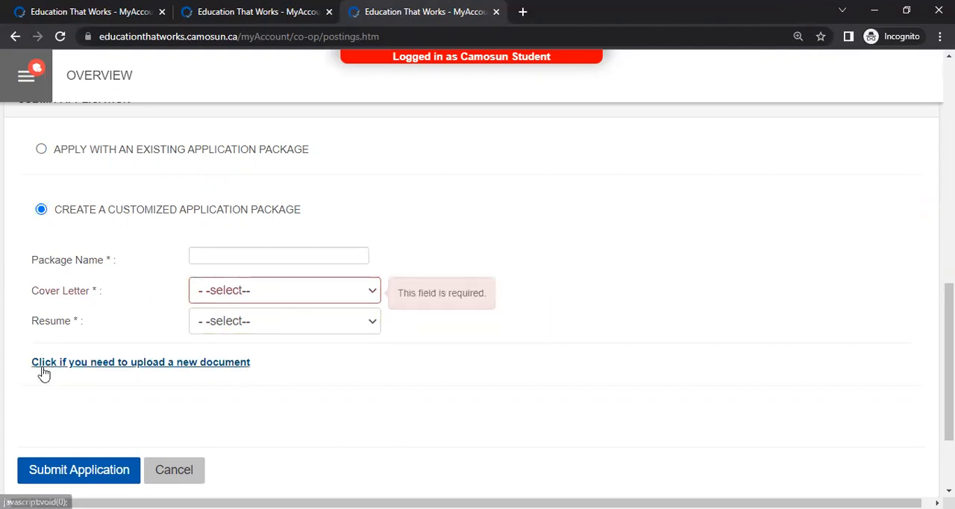
pyautogui.moveTo(83, 373)
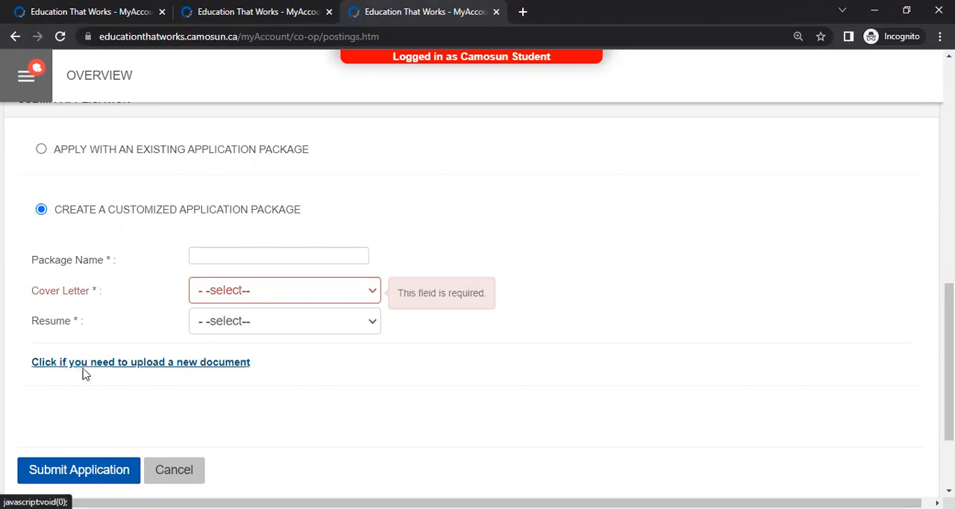
pyautogui.click(141, 361)
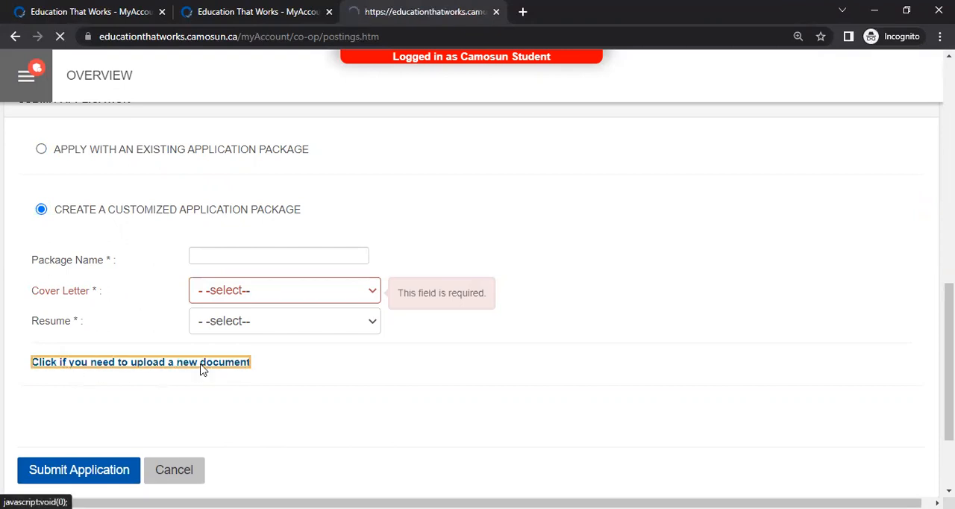
# Step: Name the new document 'Test Resume 1' and set its type to Resume
pyautogui.click(141, 362)
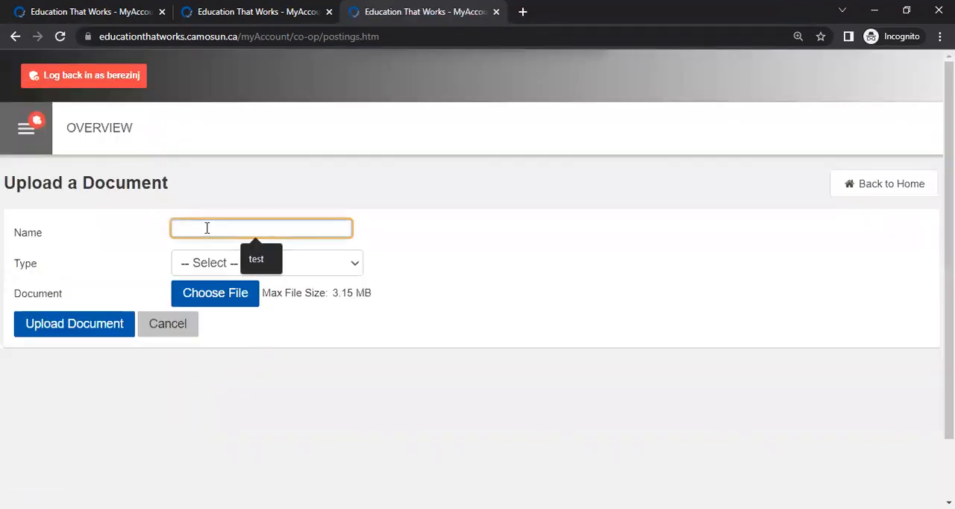
pyautogui.write('Test Resume 1')
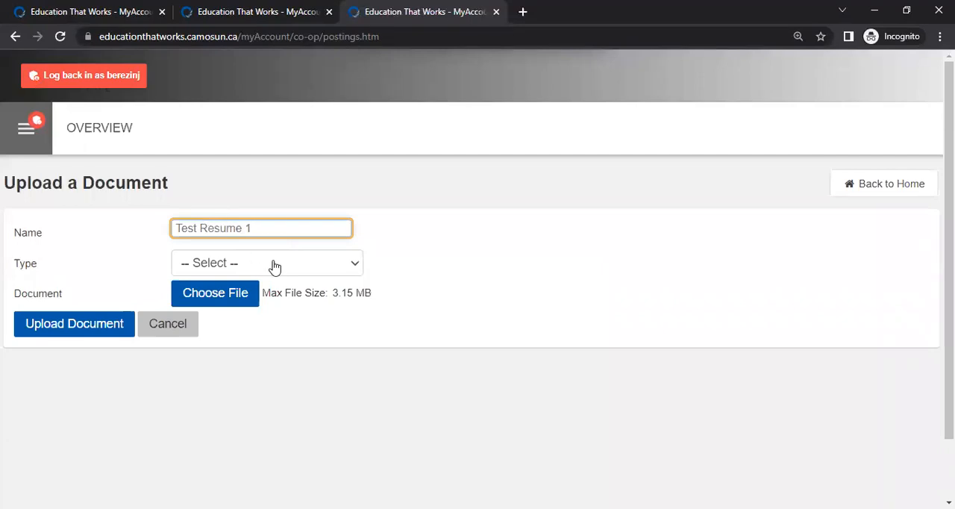
pyautogui.click(75, 324)
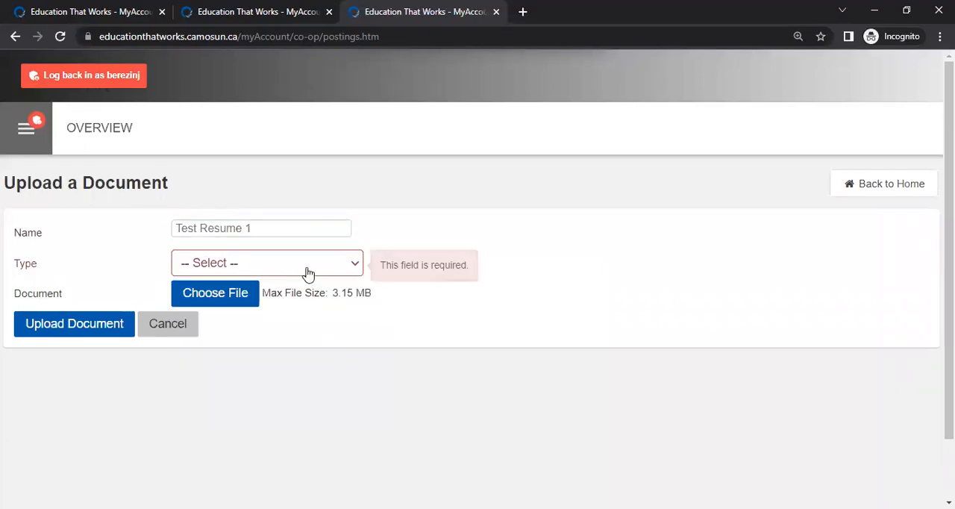
pyautogui.click(265, 263)
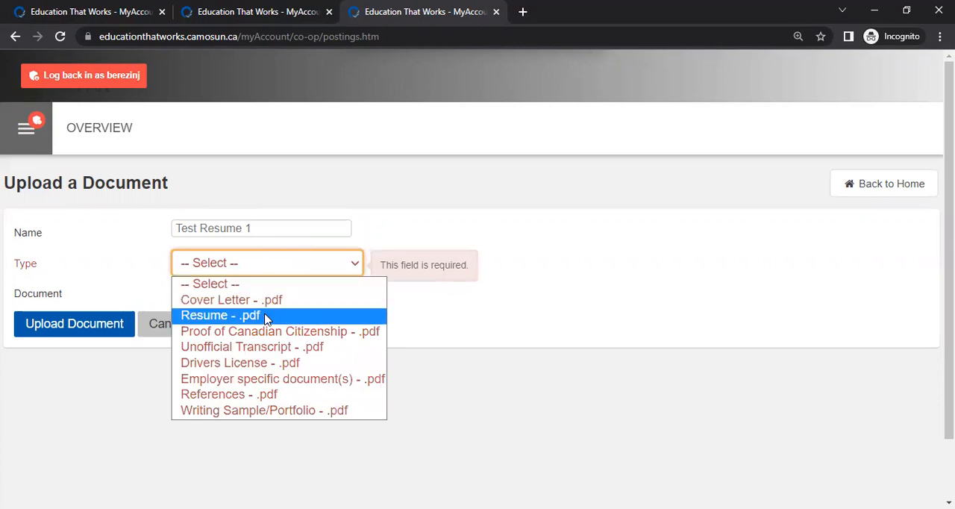
pyautogui.click(221, 315)
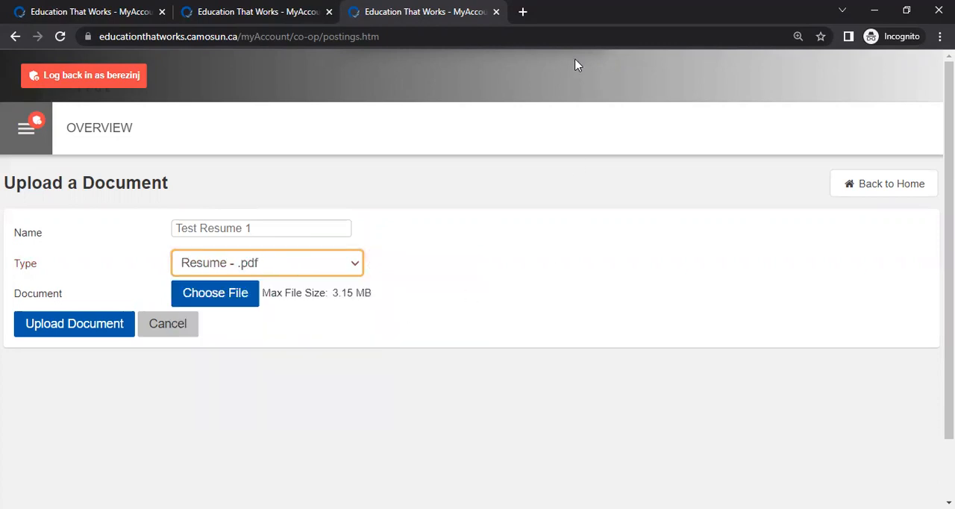
pyautogui.moveTo(227, 300)
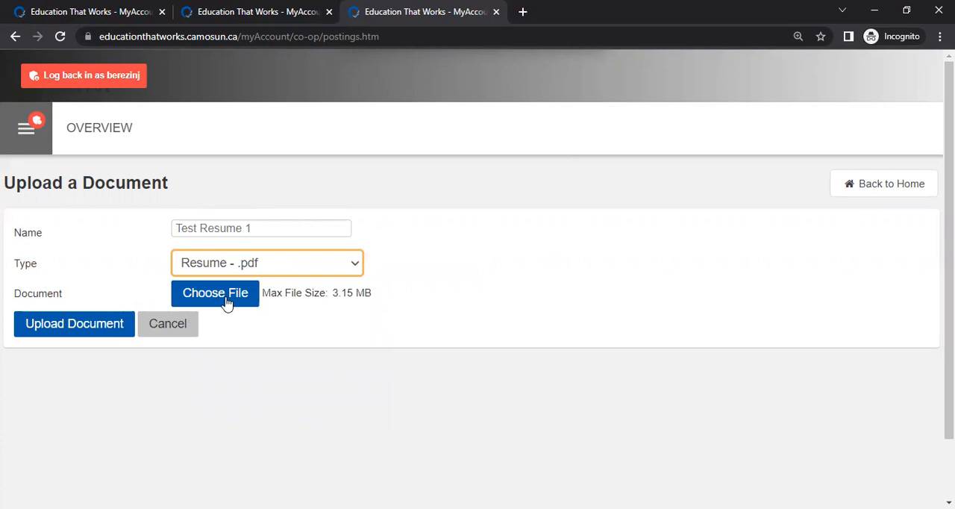
pyautogui.moveTo(314, 346)
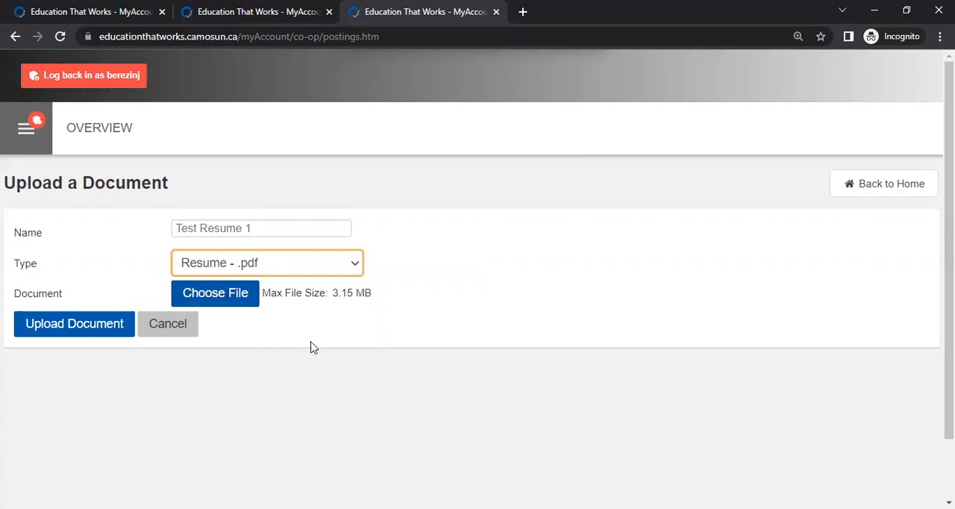
pyautogui.moveTo(602, 64)
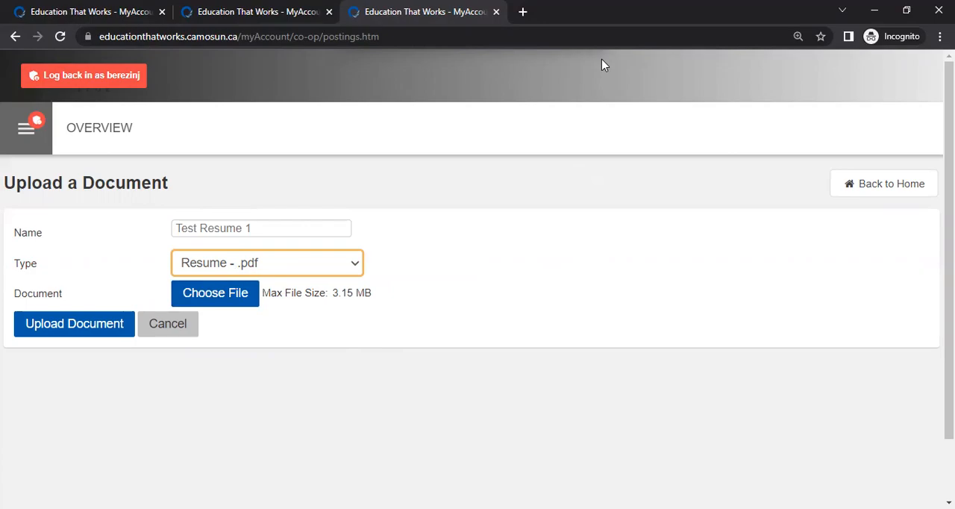
# Step: Attach Resume_test.pdf and upload the Test Resume 1 document
pyautogui.click(215, 294)
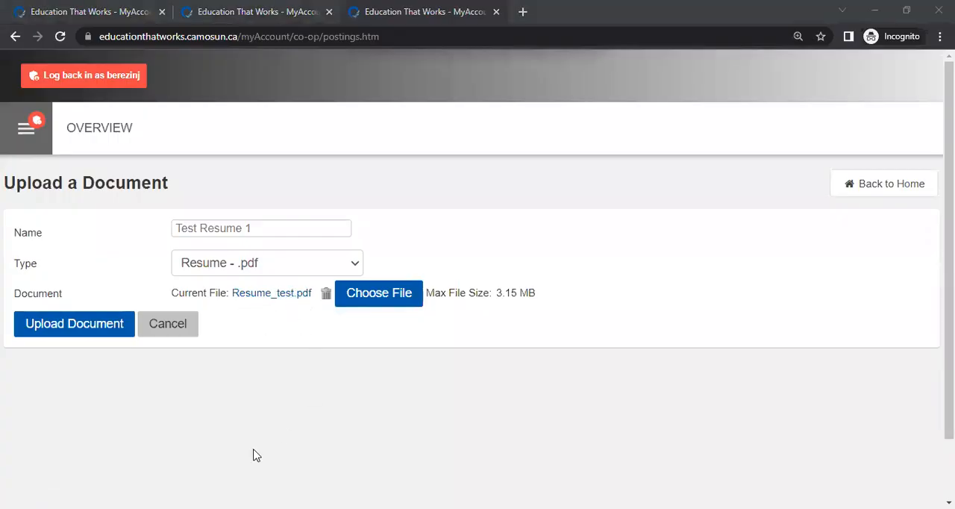
pyautogui.moveTo(58, 332)
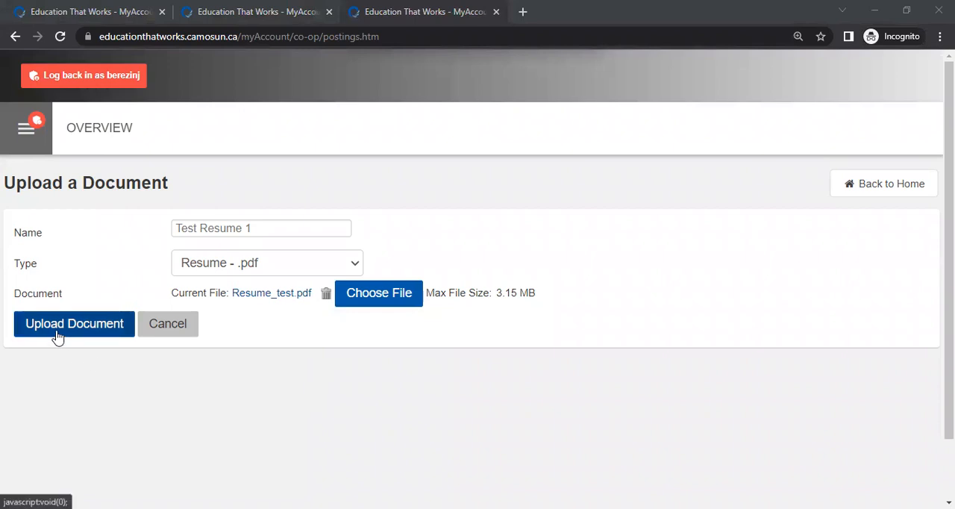
pyautogui.click(74, 322)
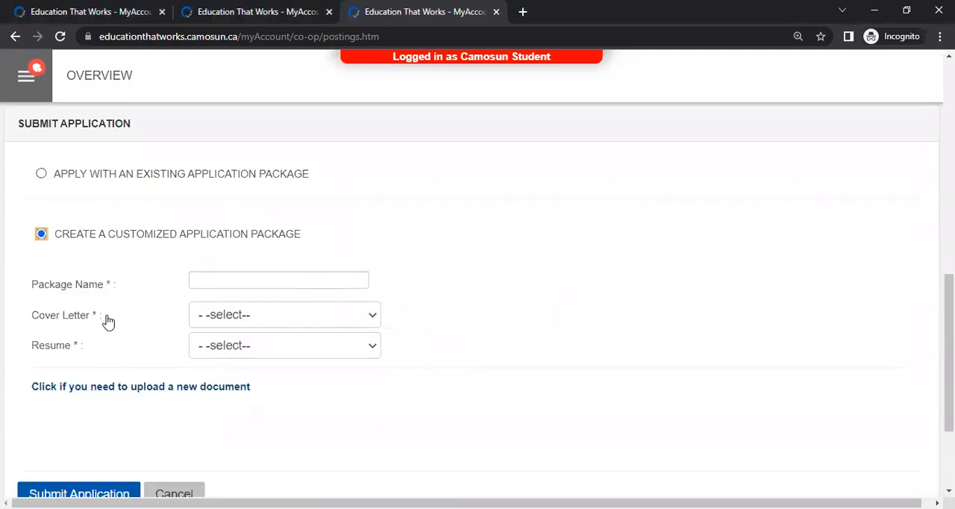
pyautogui.moveTo(304, 242)
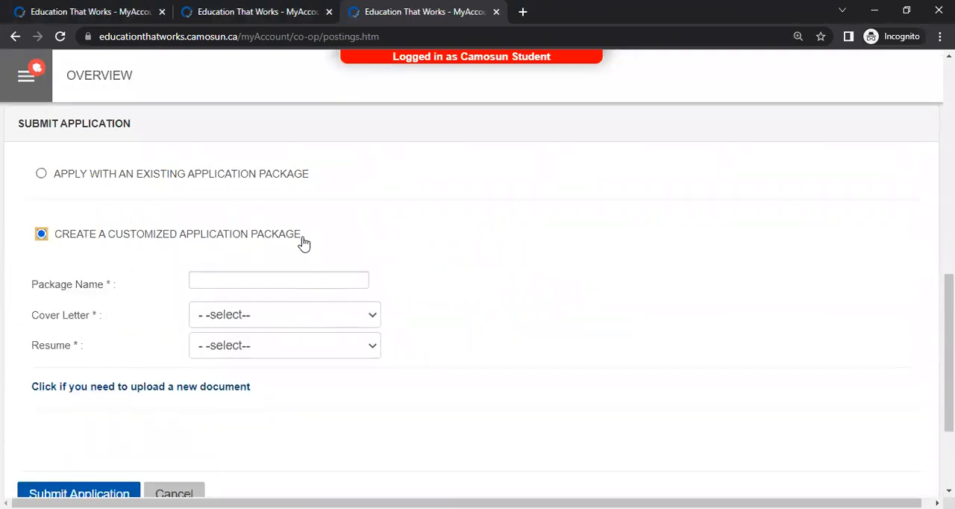
pyautogui.moveTo(152, 322)
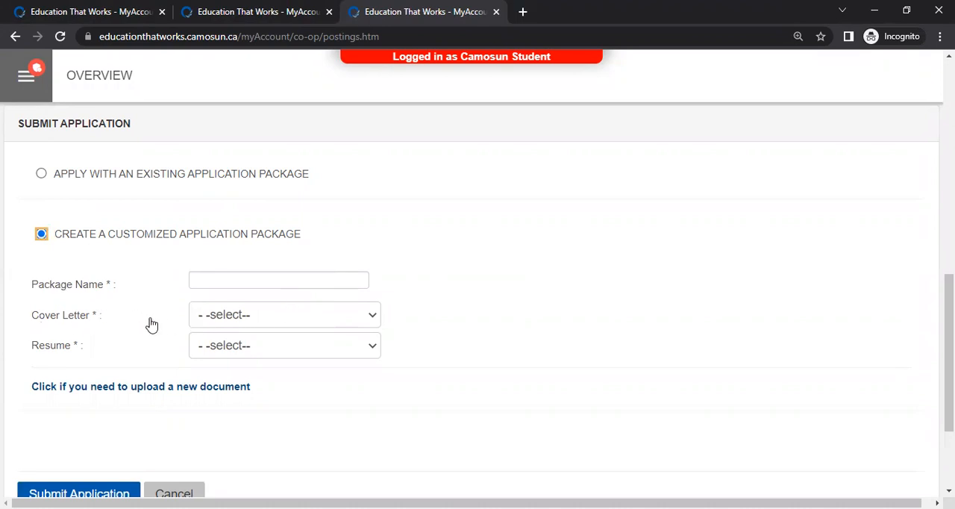
# Step: Select Test Resume 1 as the package's resume, then head to upload another document
pyautogui.click(283, 344)
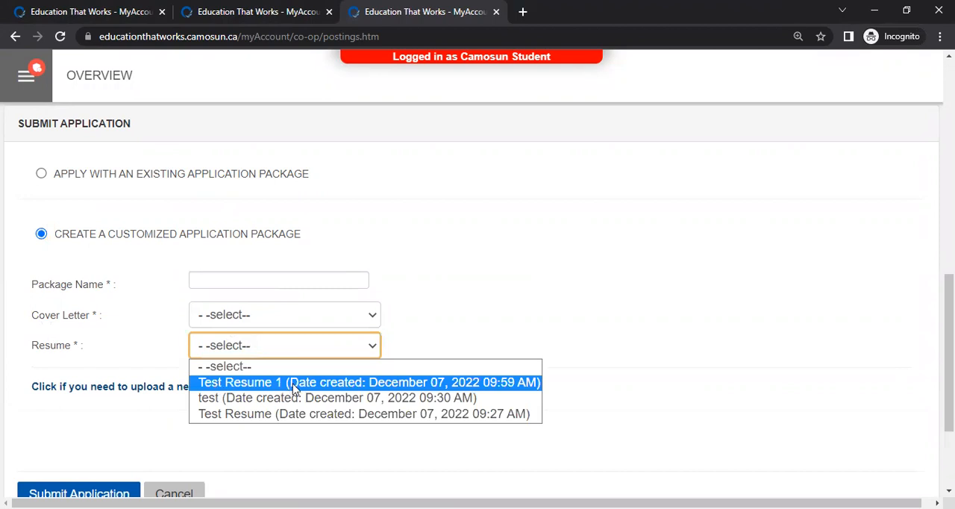
pyautogui.click(364, 382)
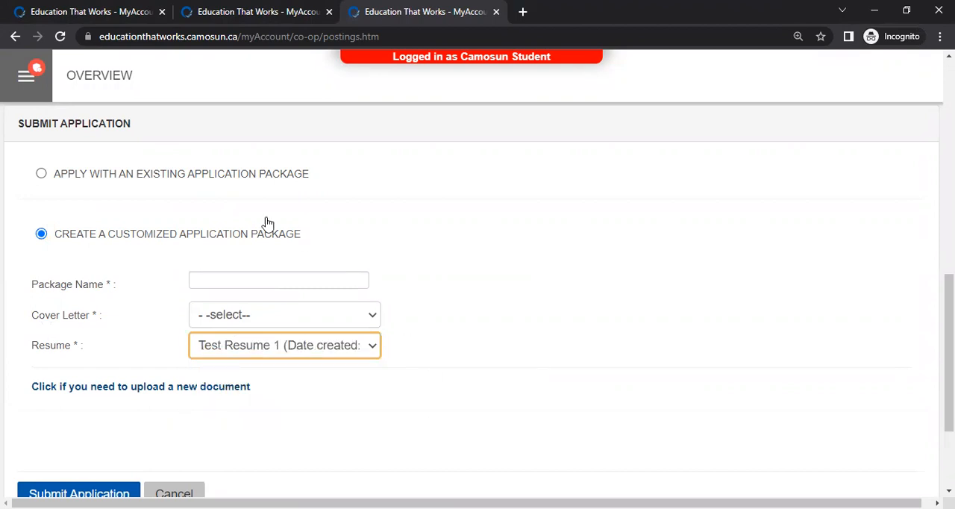
pyautogui.moveTo(188, 394)
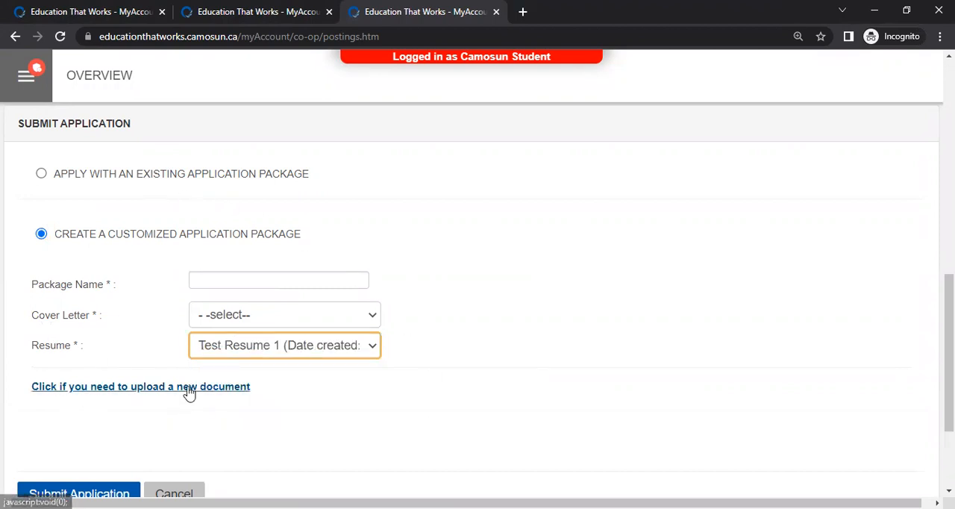
pyautogui.click(140, 386)
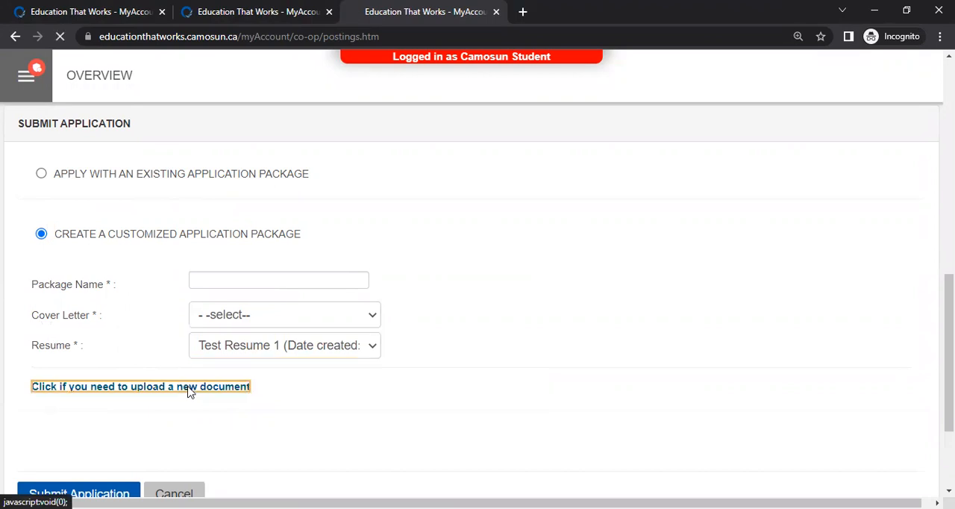
# Step: Name the new document 'Test Cover Letter 1' and set its type to Cover Letter
pyautogui.click(140, 387)
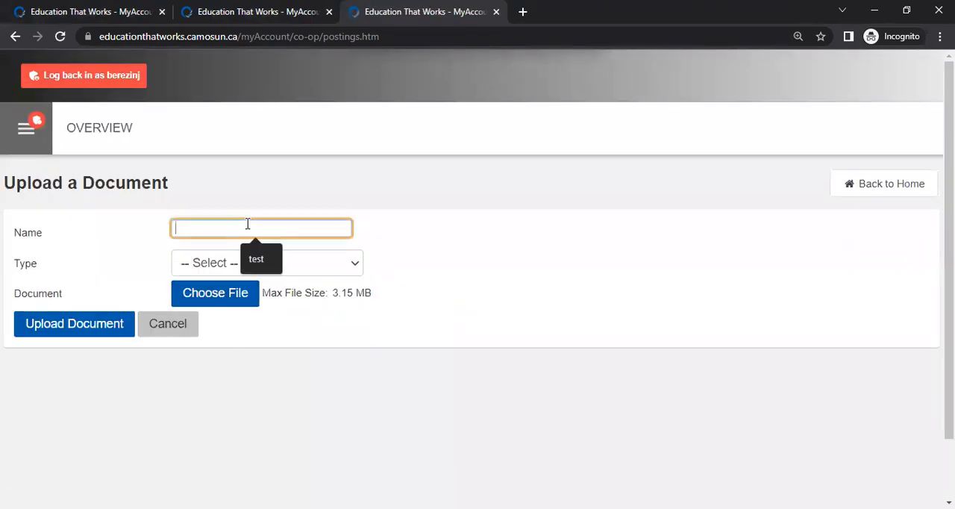
pyautogui.write('Test C')
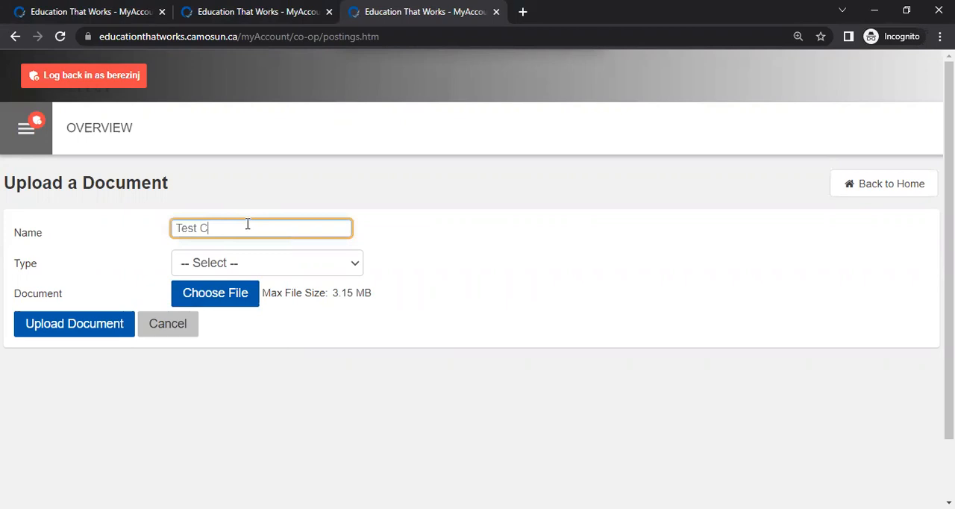
pyautogui.write('over Letter')
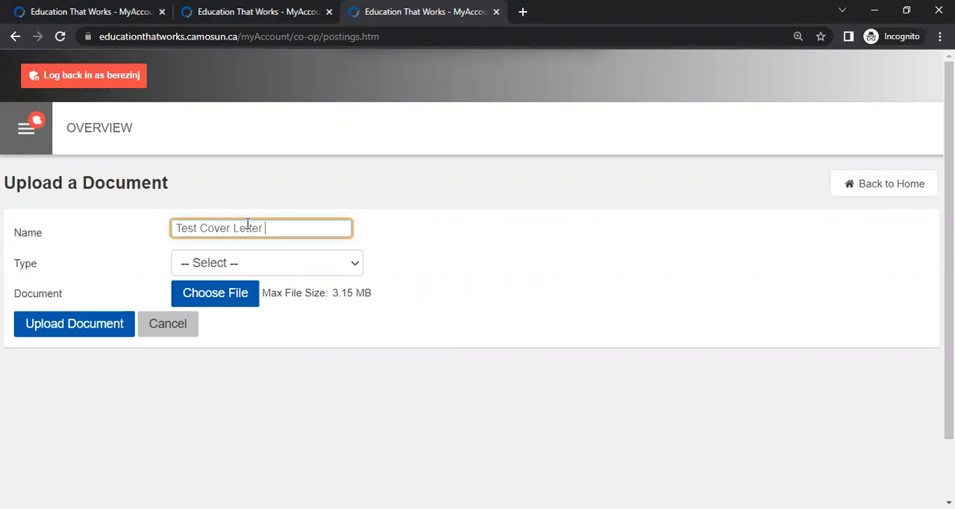
pyautogui.click(266, 262)
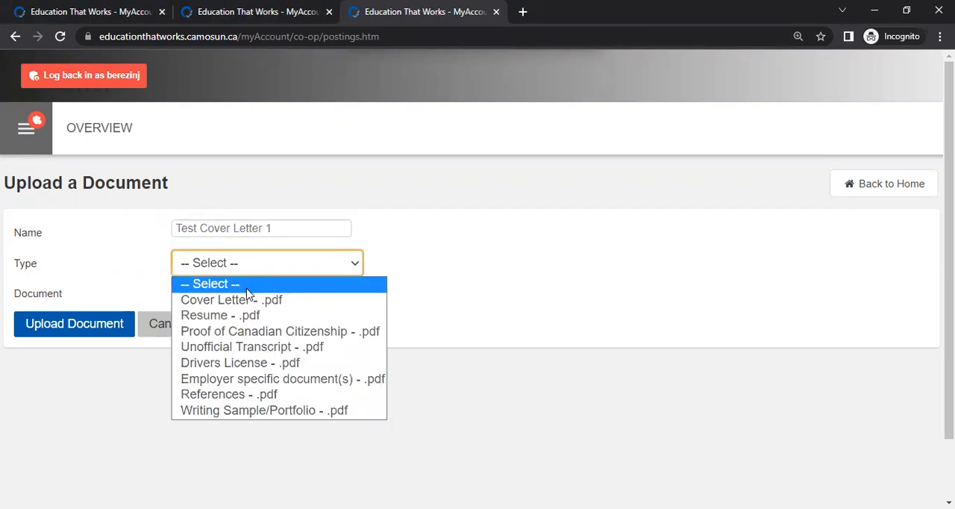
pyautogui.click(231, 300)
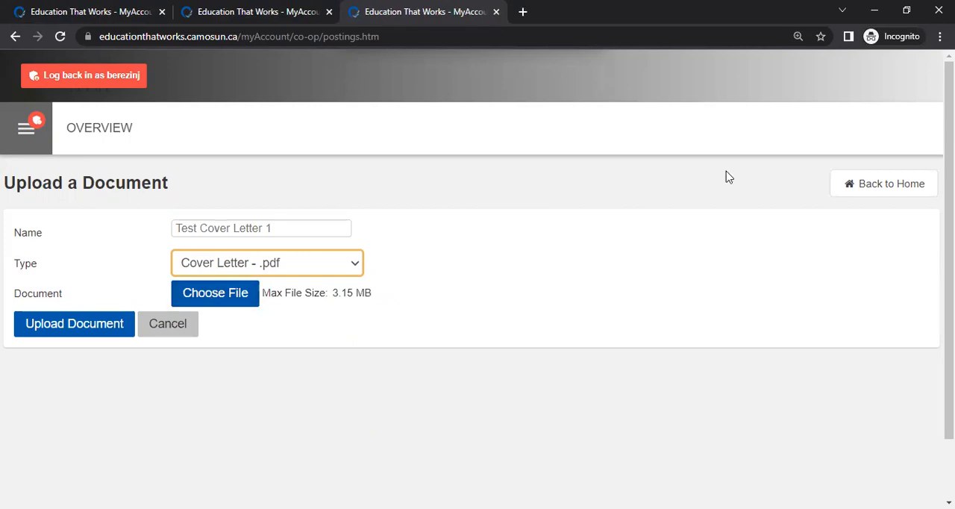
# Step: Attach Cover_Letter_test.pdf and upload the Test Cover Letter 1 document
pyautogui.click(215, 294)
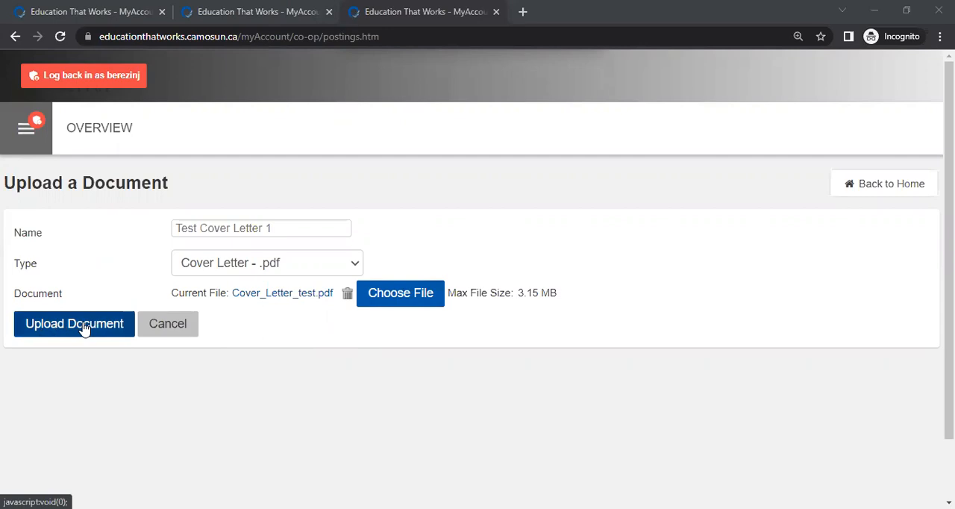
pyautogui.click(74, 323)
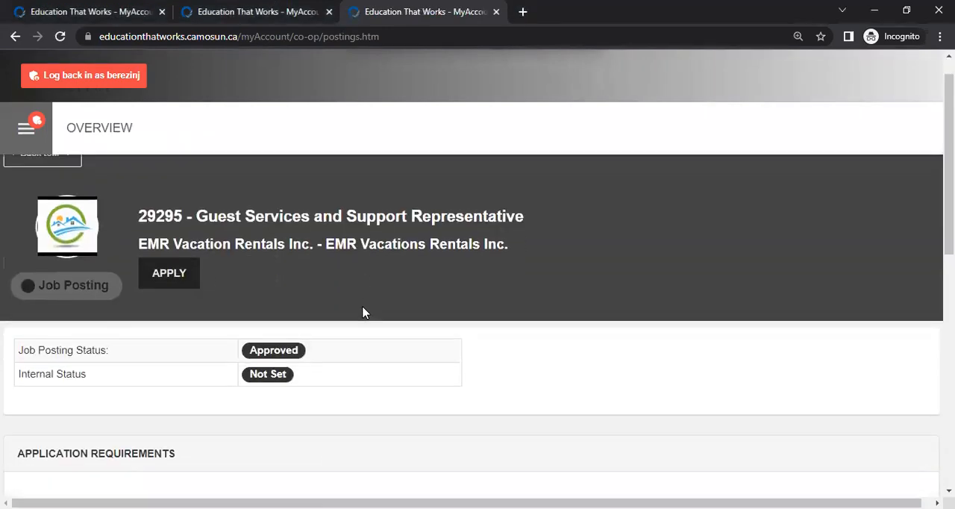
# Step: Start an application to the Guest Services posting as a customized application package
pyautogui.click(169, 273)
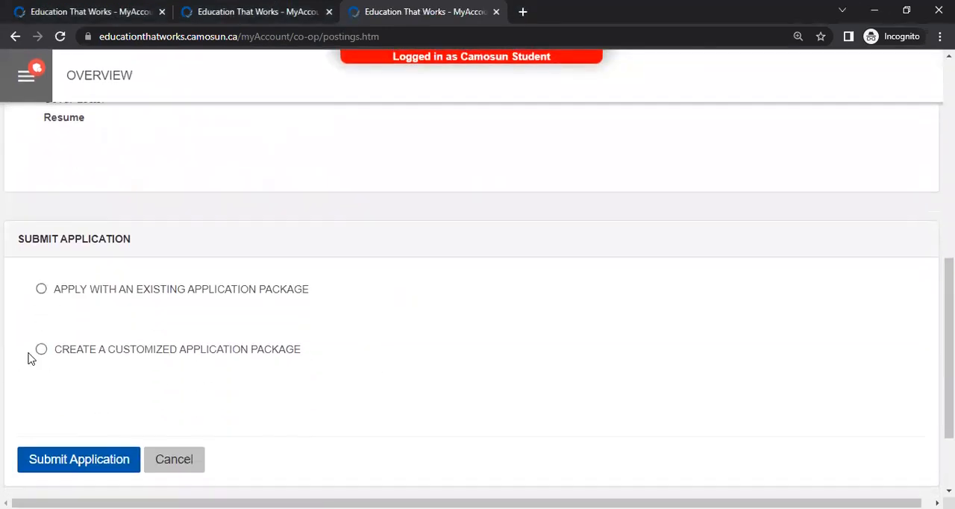
pyautogui.click(42, 350)
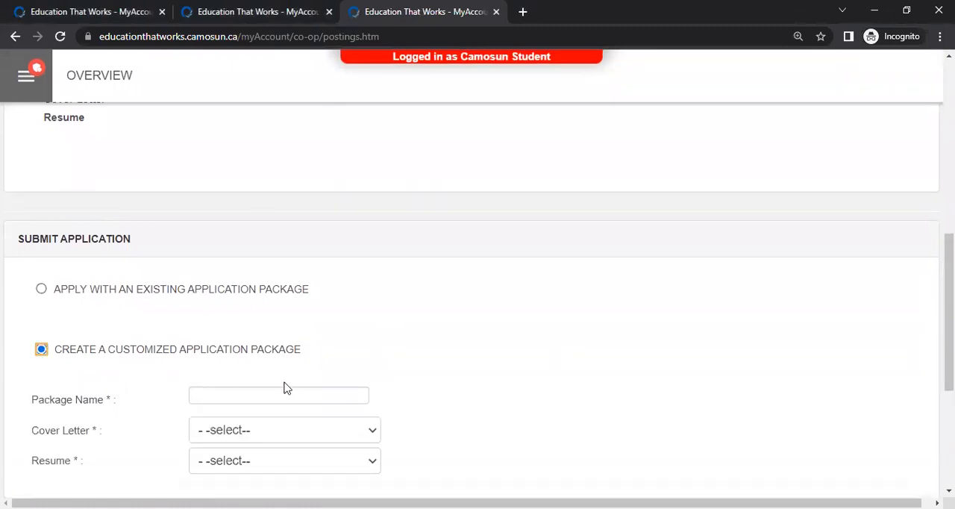
pyautogui.scroll(-3)
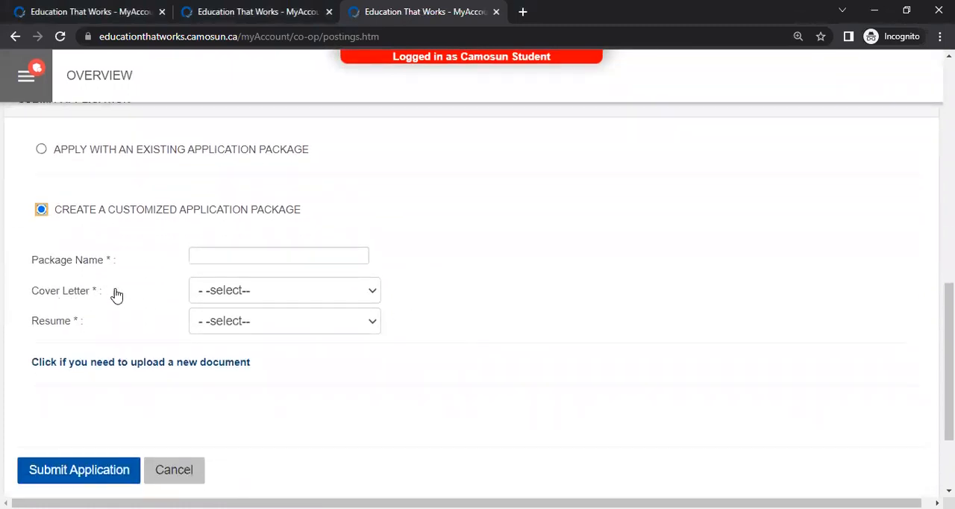
# Step: Select Test Cover Letter 1 and Test Resume 1 for the package
pyautogui.click(283, 291)
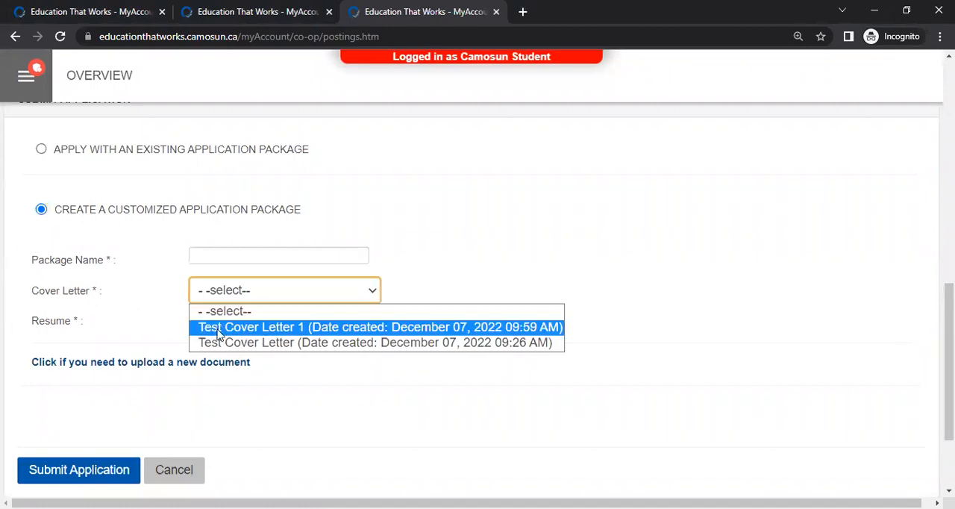
pyautogui.moveTo(263, 333)
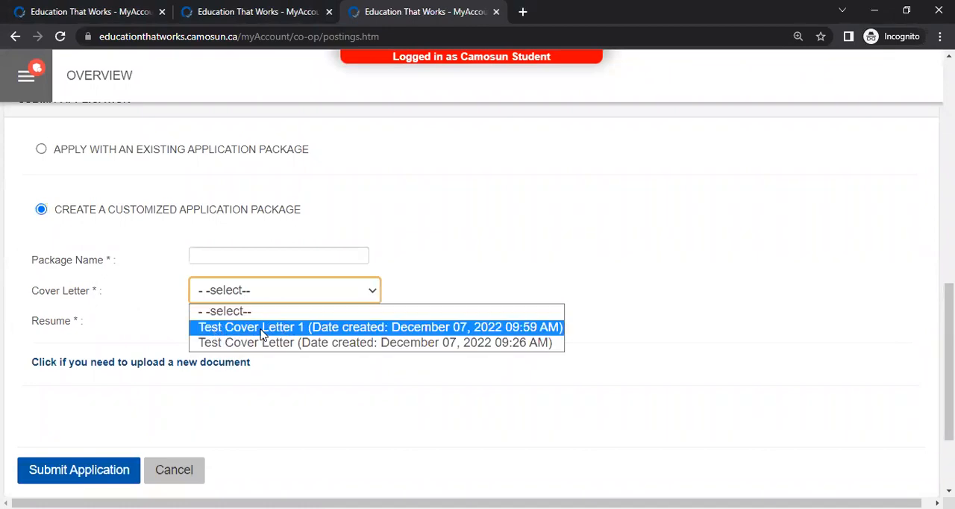
pyautogui.click(382, 327)
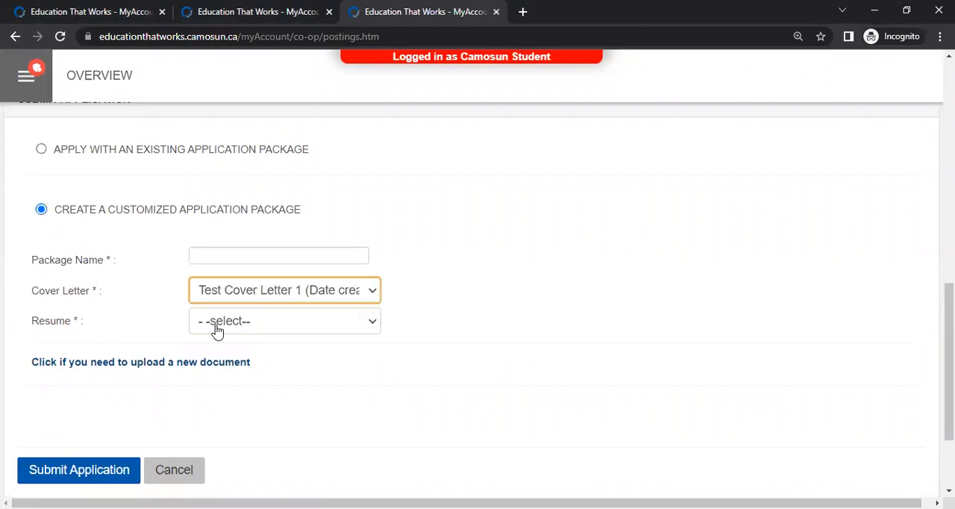
pyautogui.click(284, 321)
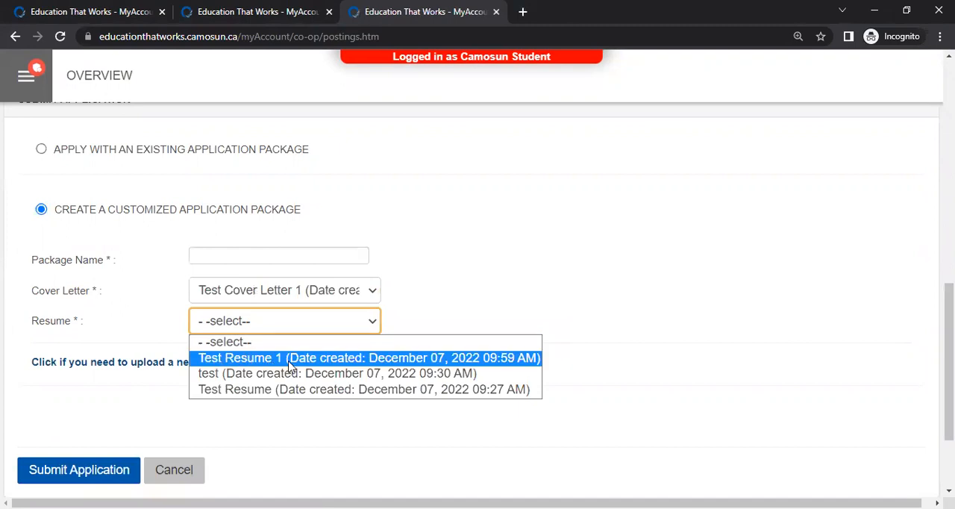
pyautogui.click(366, 359)
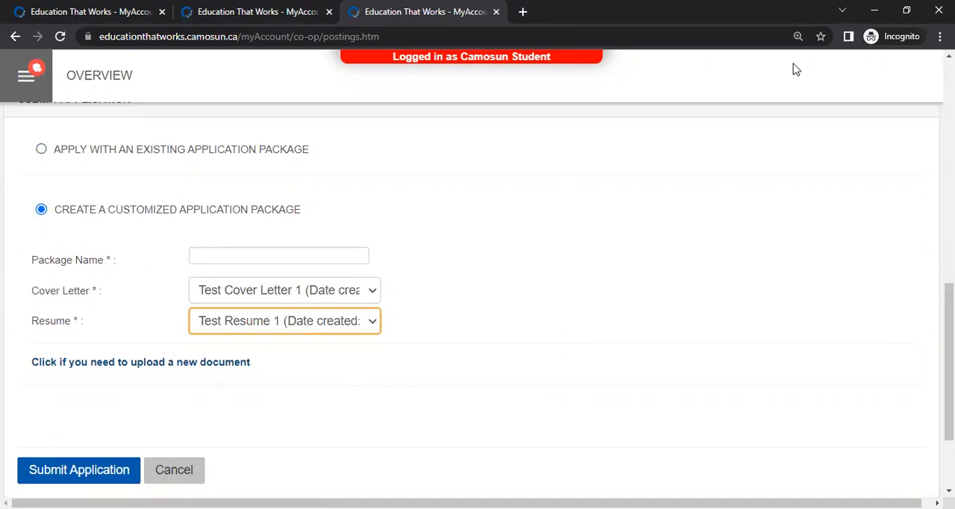
# Step: Name the package 'Test Package 1' and bring the Submit Application button into view
pyautogui.write('Test Package 1')
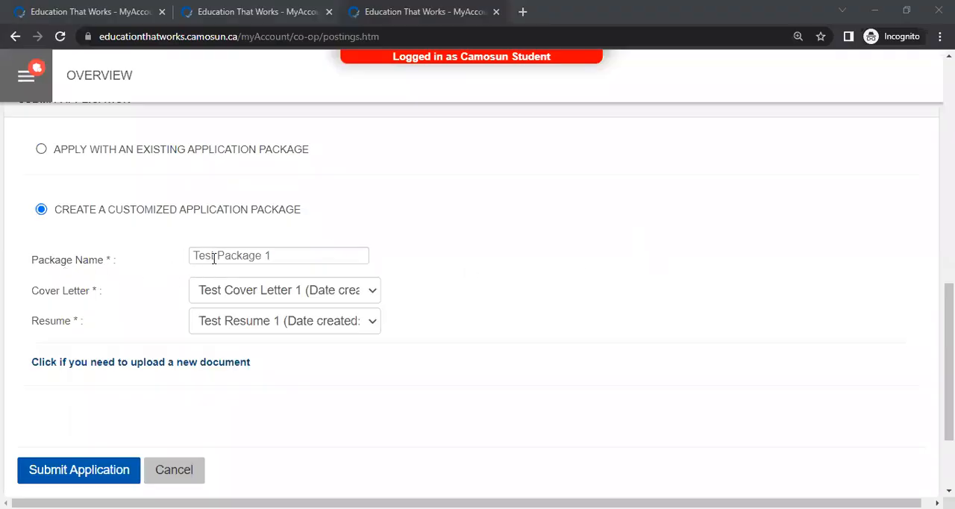
pyautogui.scroll(-3)
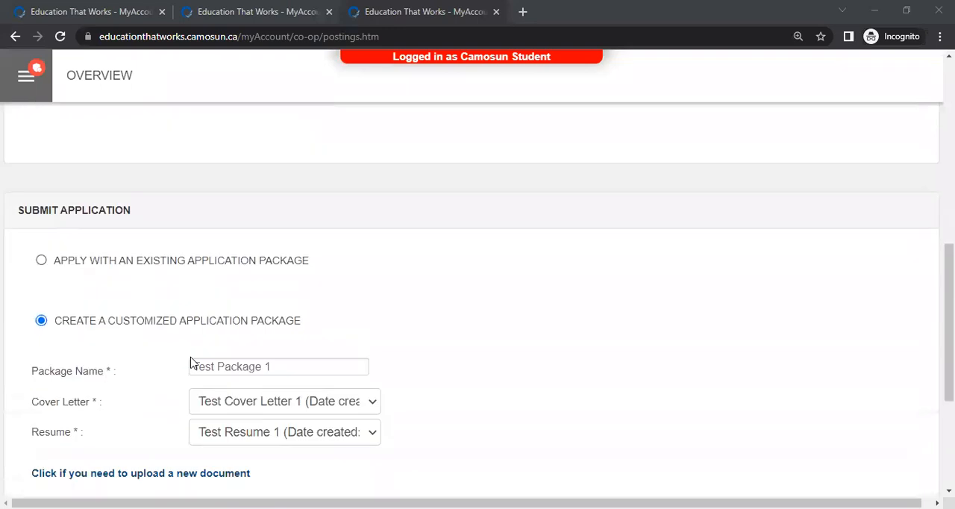
pyautogui.scroll(-3)
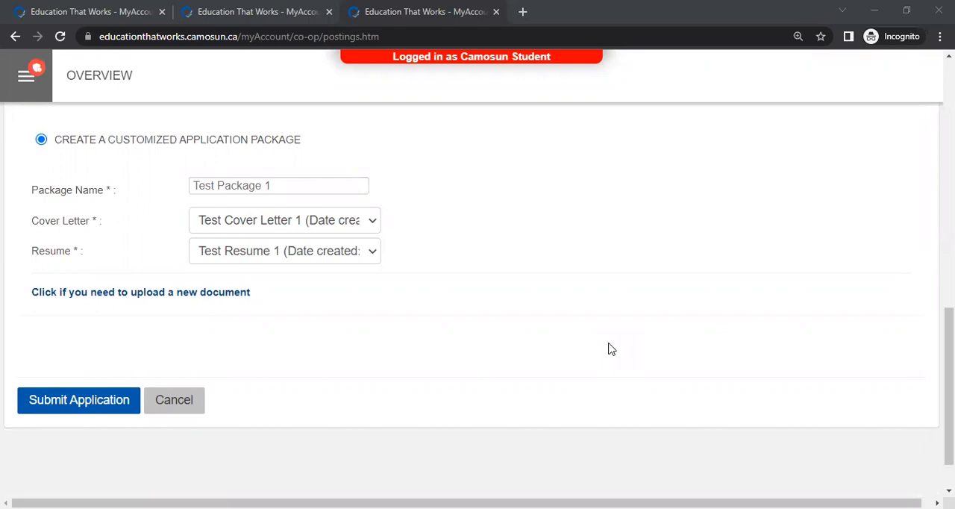
pyautogui.moveTo(901, 67)
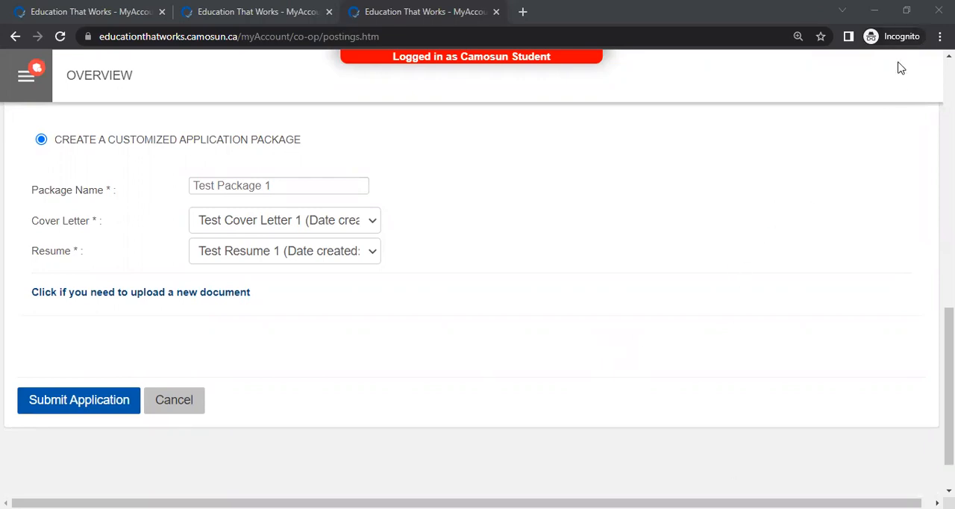